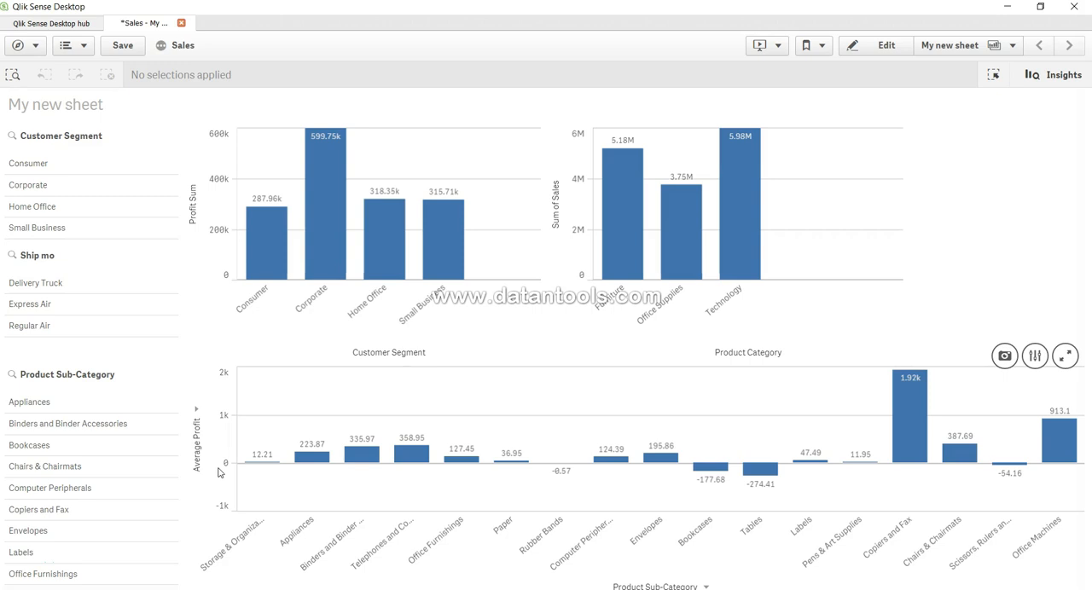
mouse_move(217, 458)
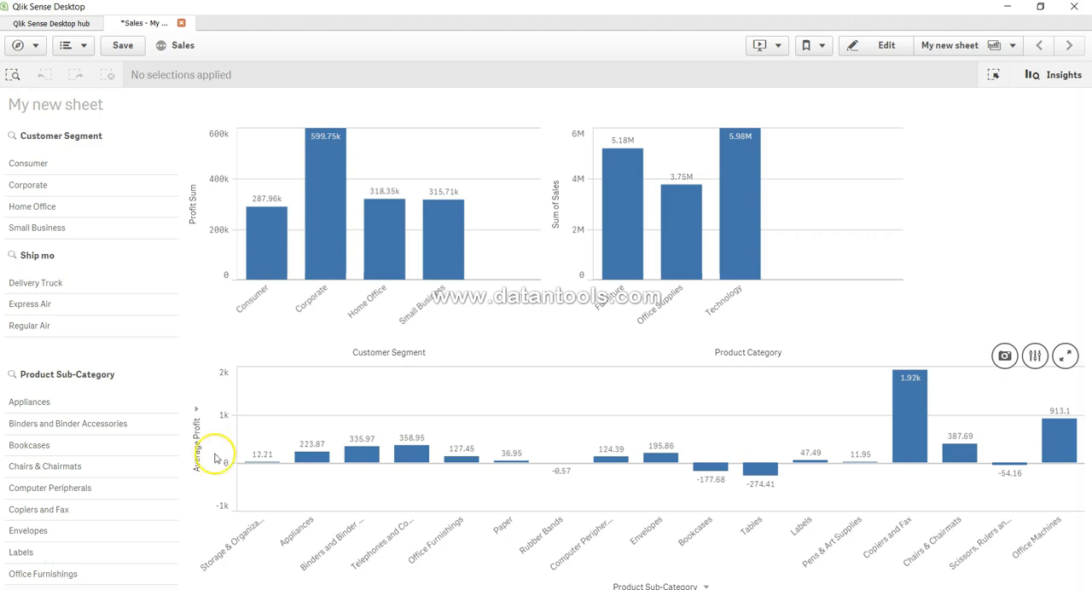
mouse_move(267, 213)
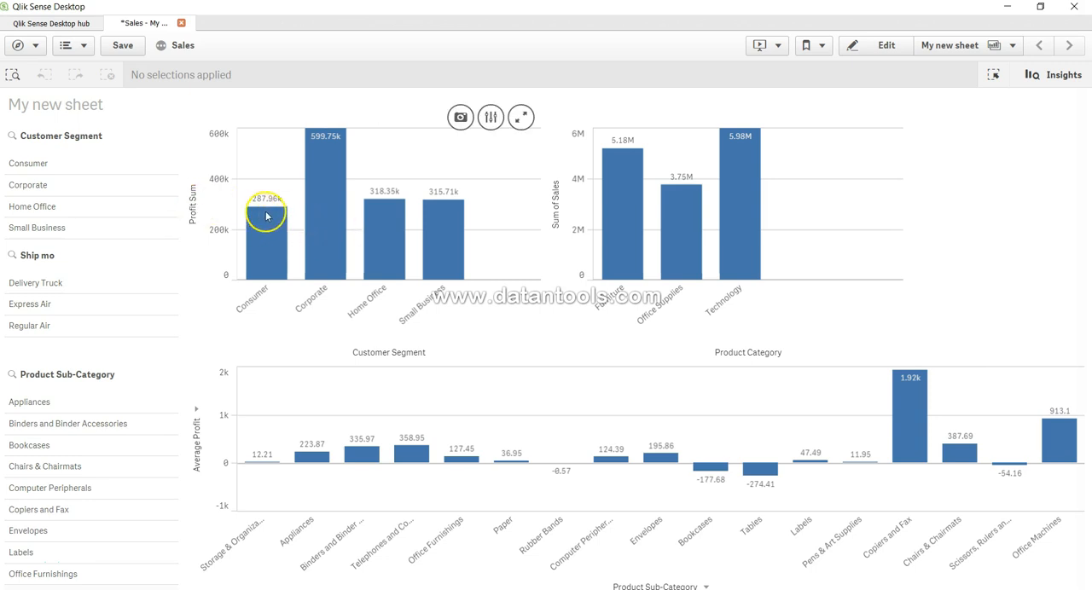
mouse_move(335, 244)
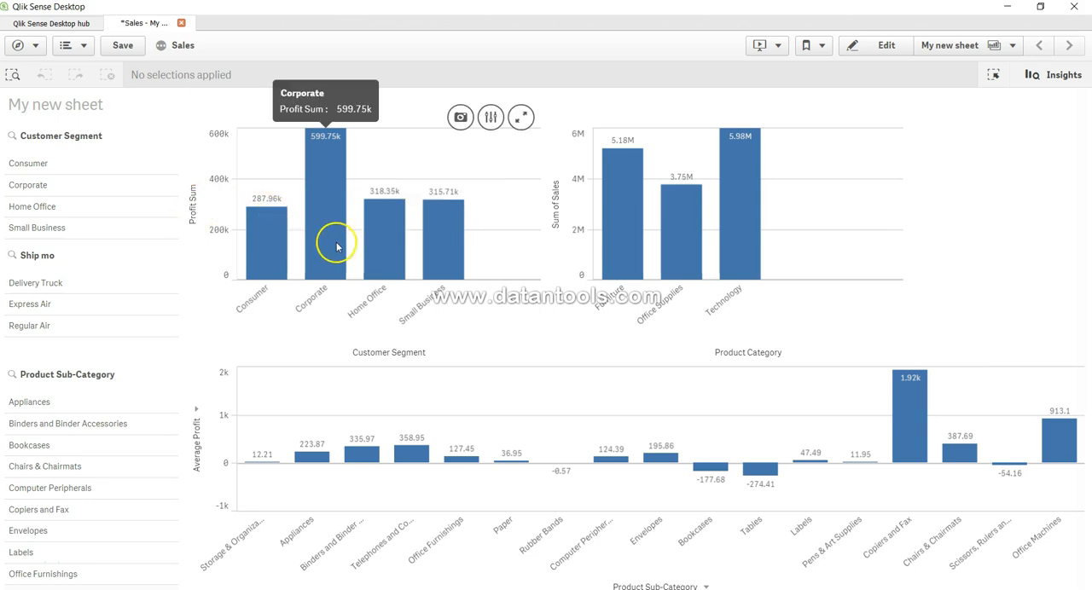
mouse_move(443, 235)
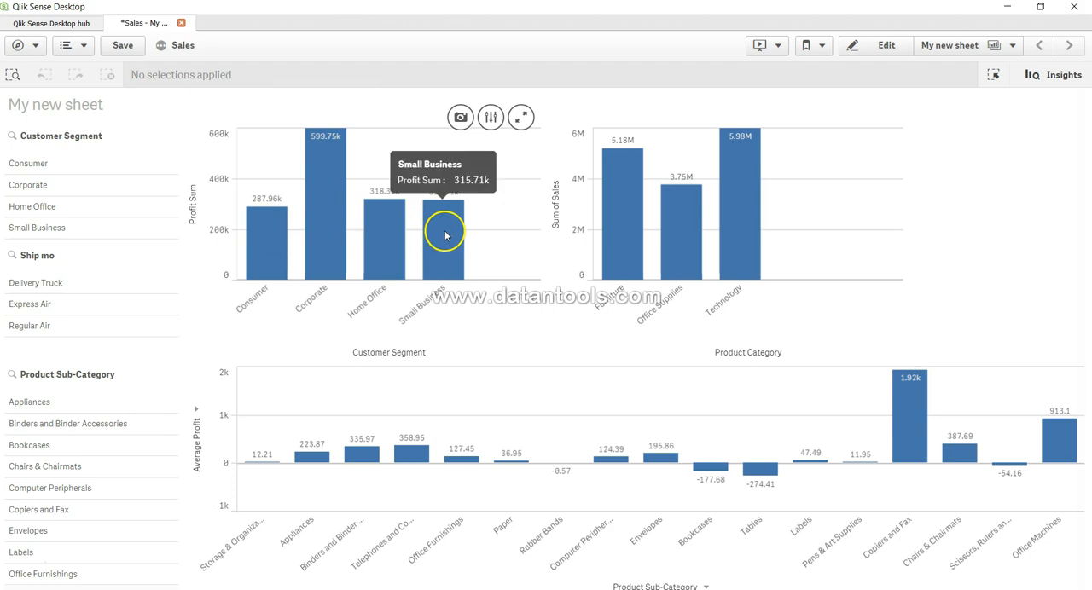
mouse_move(194, 210)
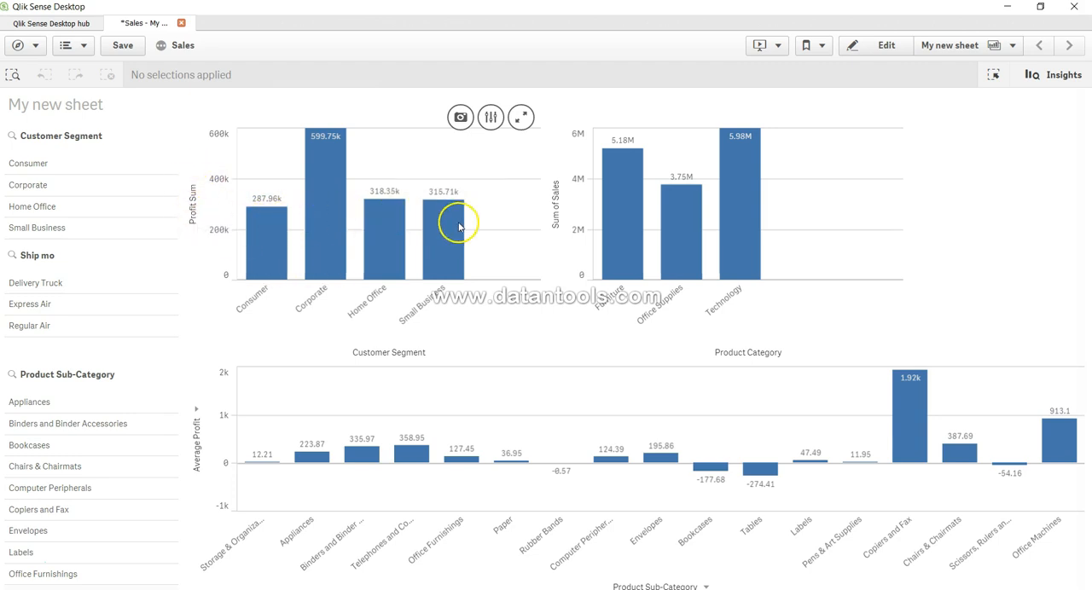
mouse_move(246, 228)
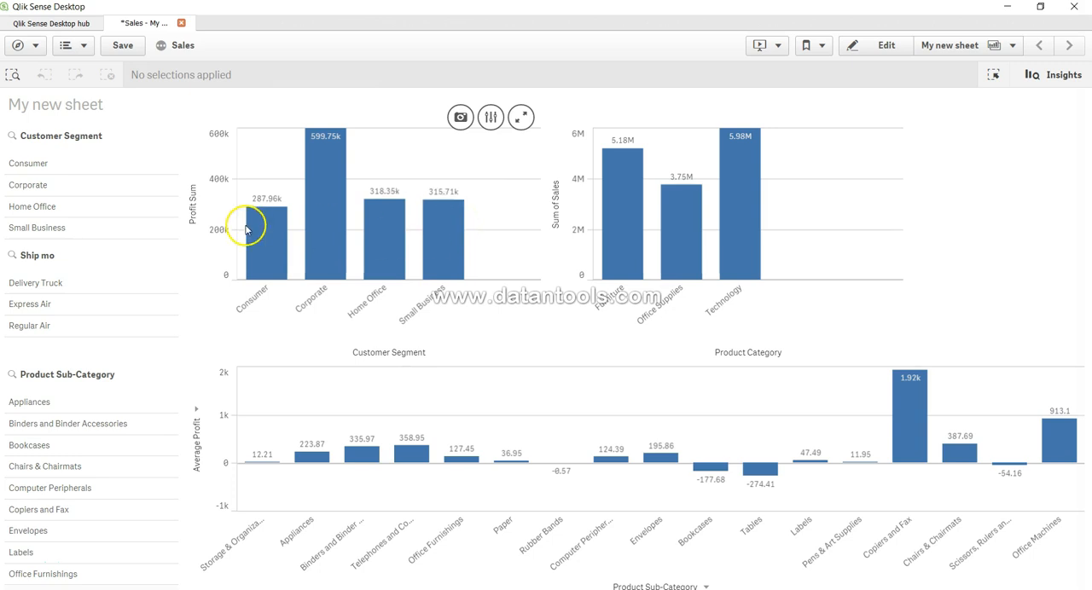
mouse_move(269, 195)
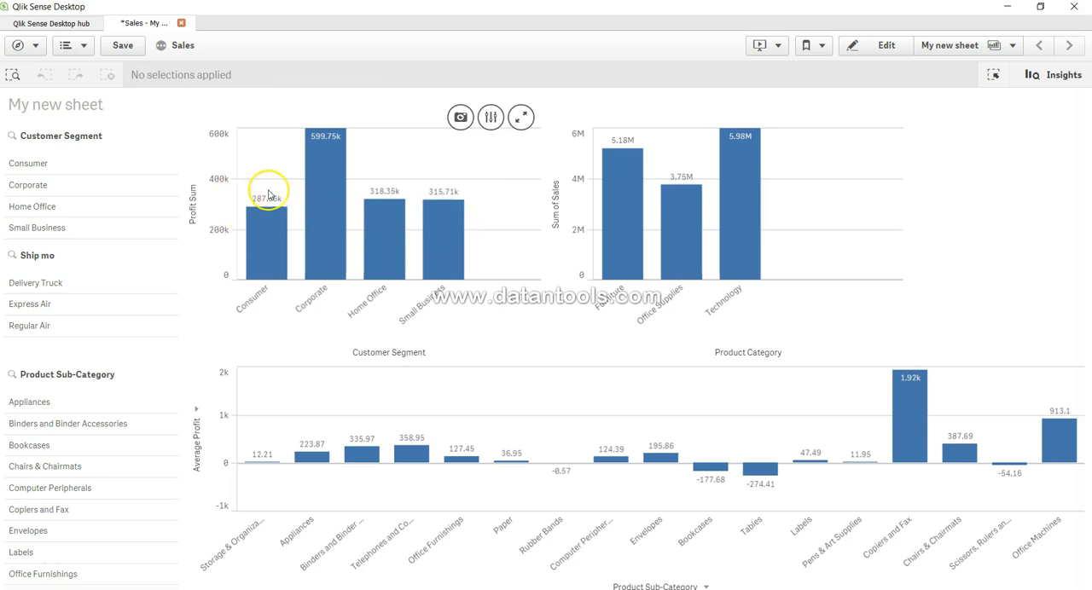
mouse_move(460, 211)
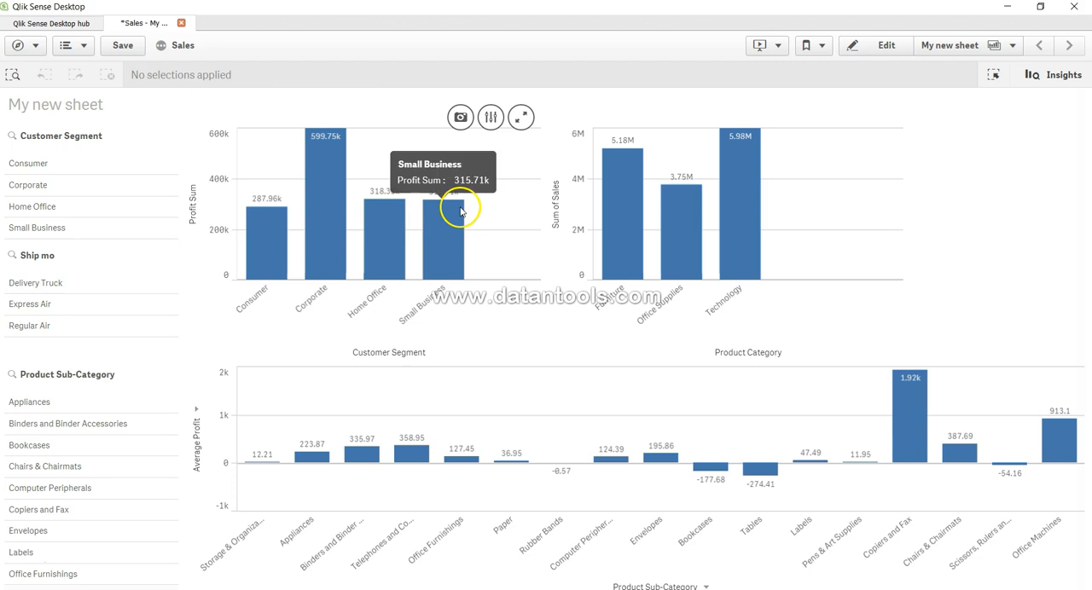
mouse_move(271, 220)
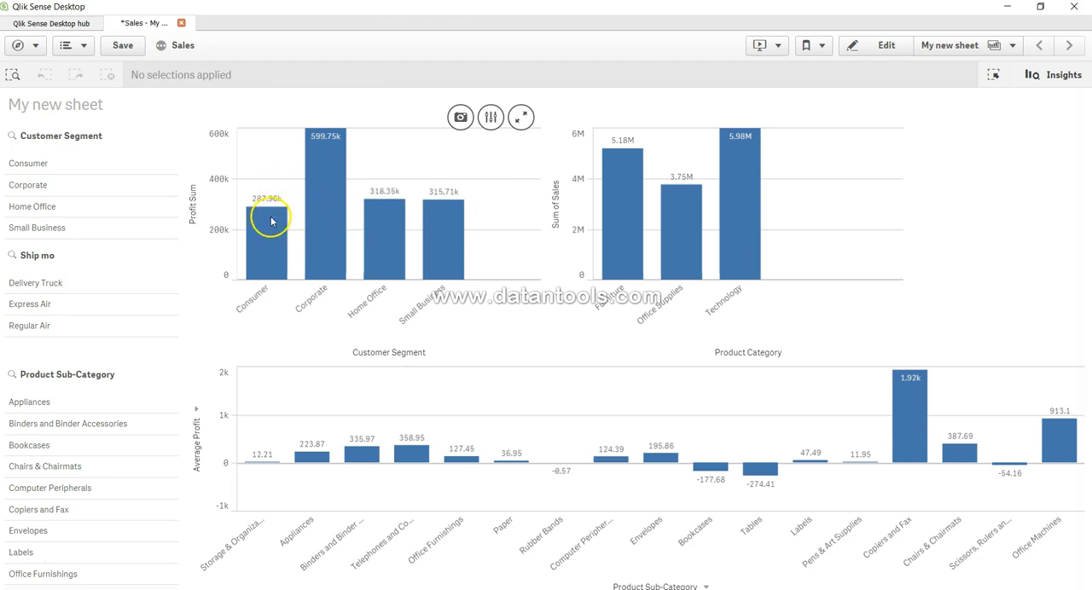
mouse_move(275, 243)
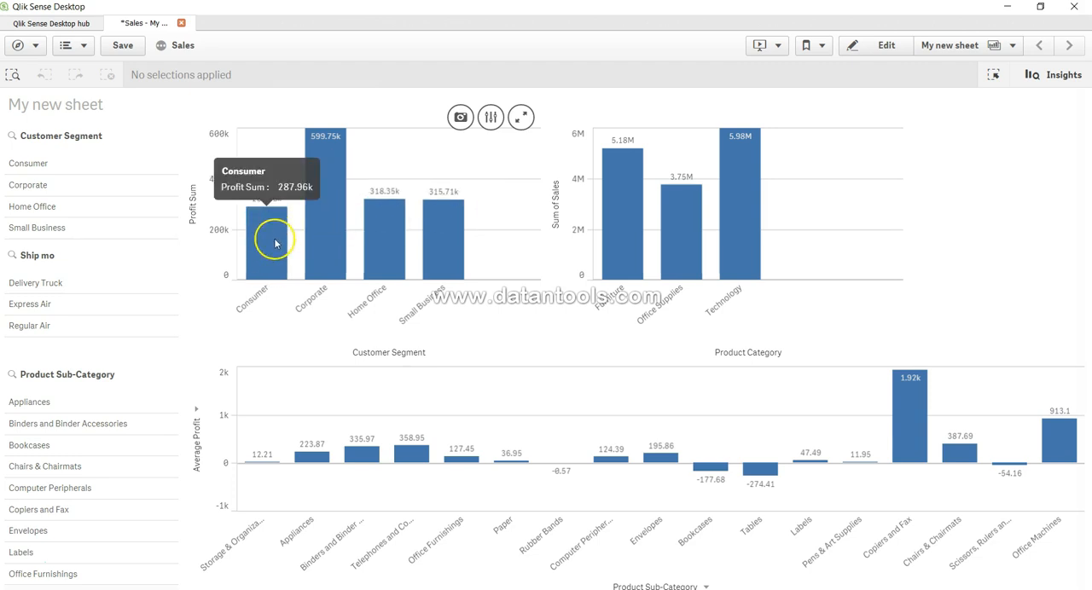
mouse_move(275, 243)
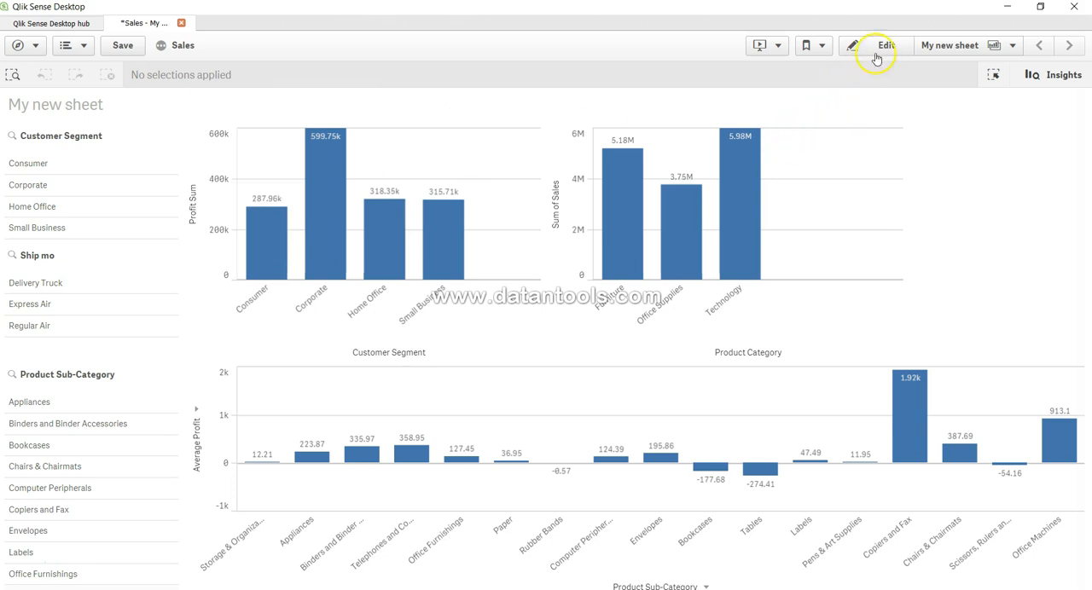
- Enter sheet edit mode and show the Profit Sum chart's Add-ons reference line settings
click(885, 45)
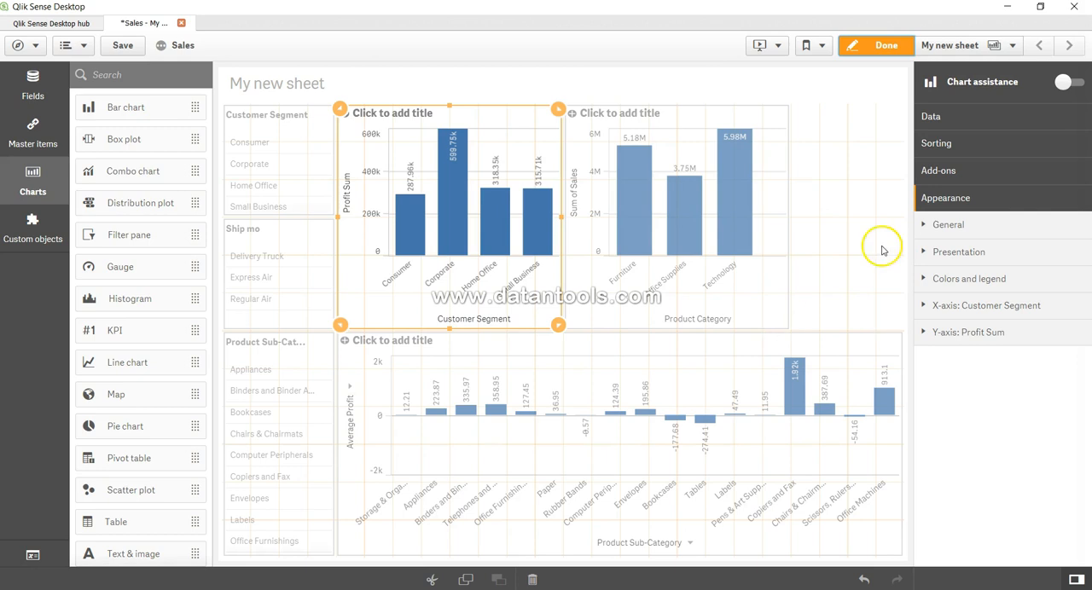
click(938, 170)
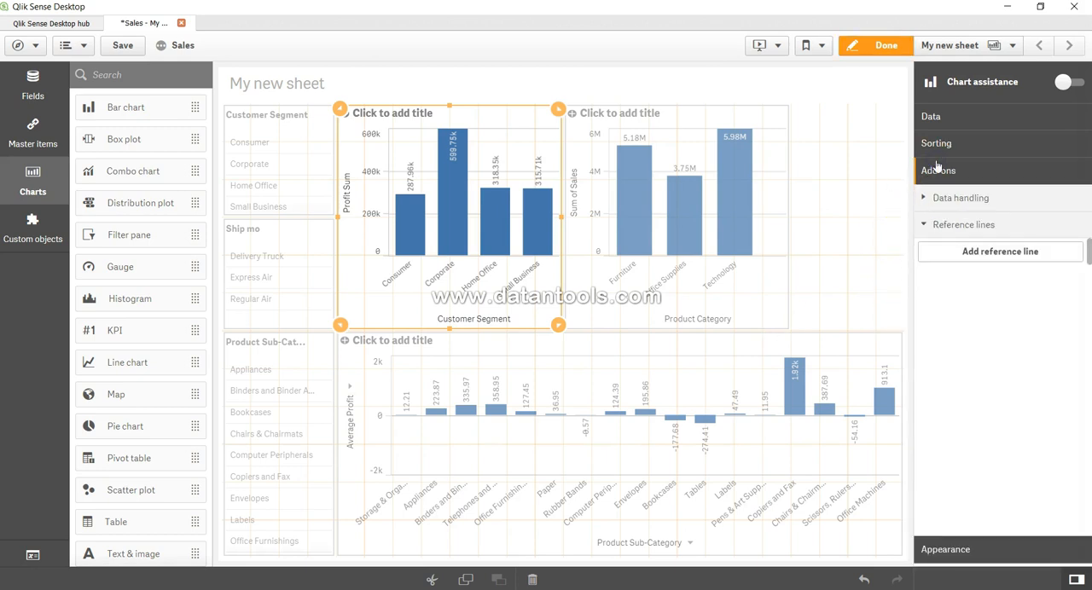
mouse_move(962, 225)
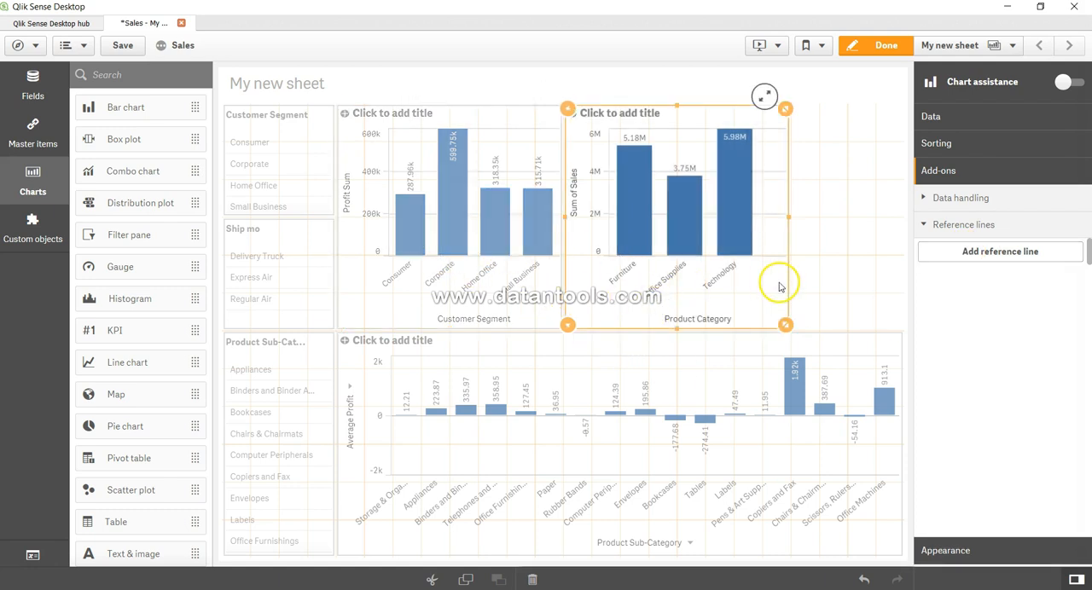
mouse_move(697, 267)
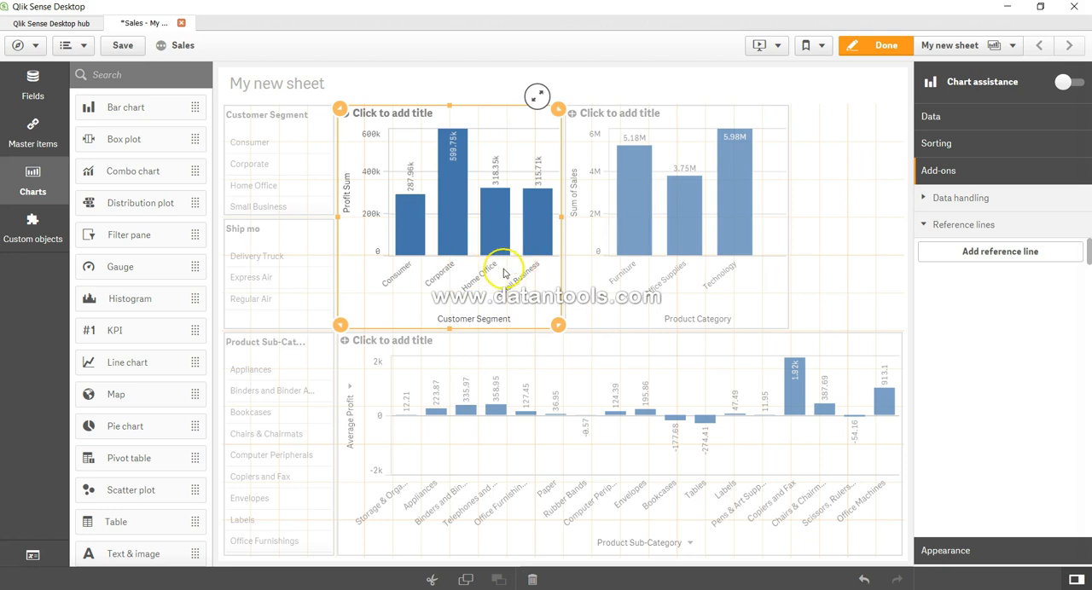
- Add a reference line labelled 'Target' with colour enabled and value 350000 to the profit chart
click(1001, 251)
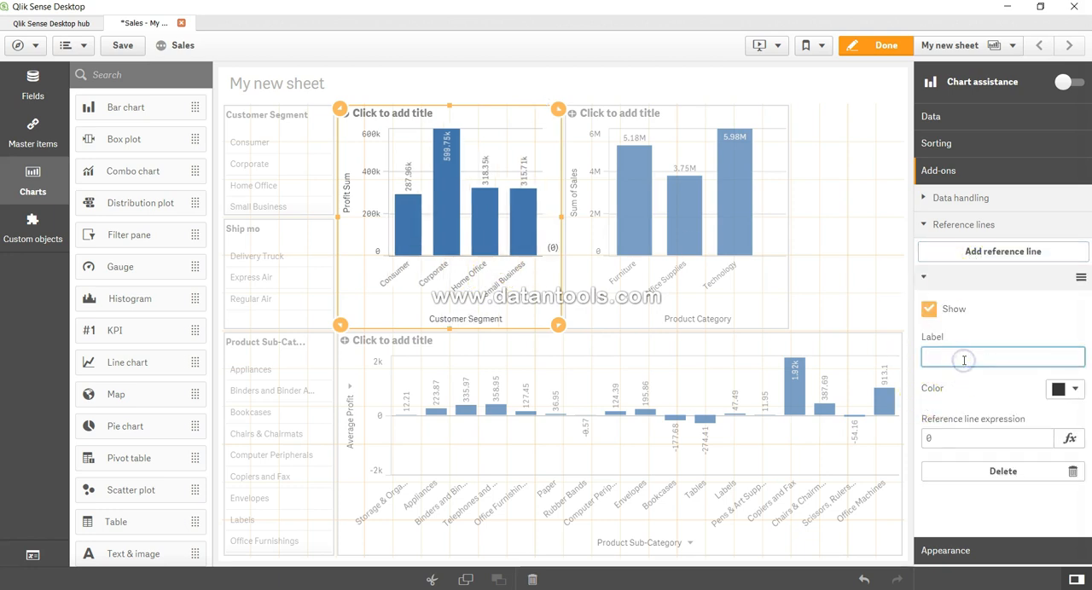
text(Target)
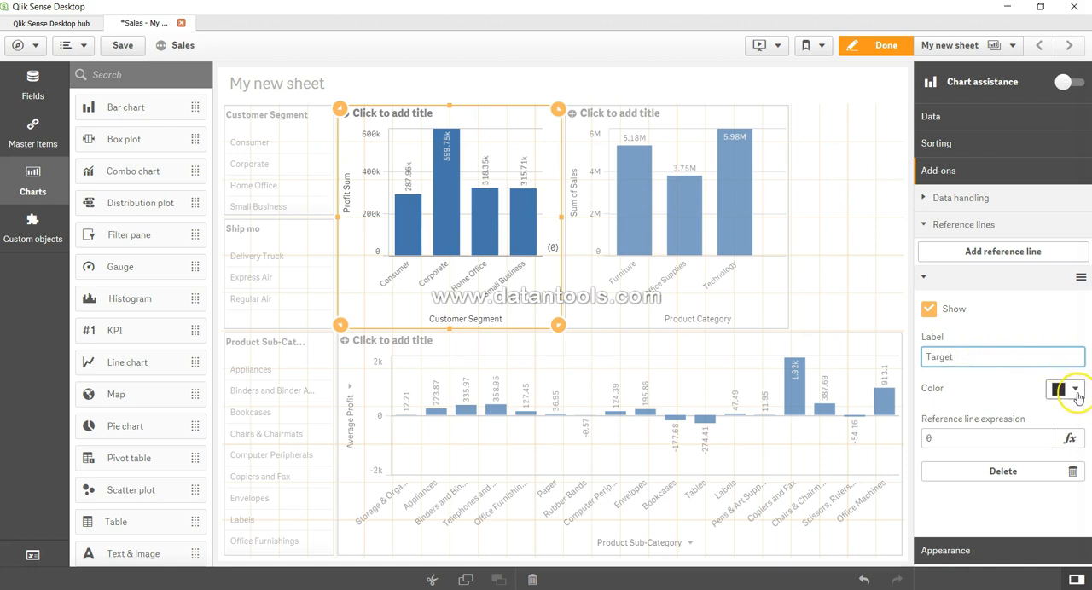
click(1075, 390)
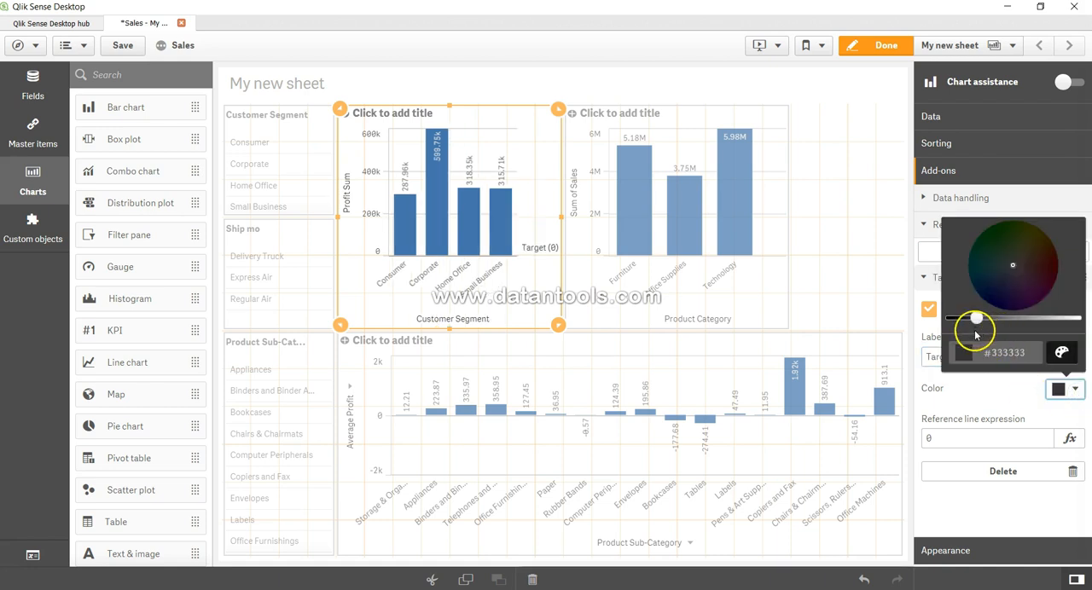
click(1065, 389)
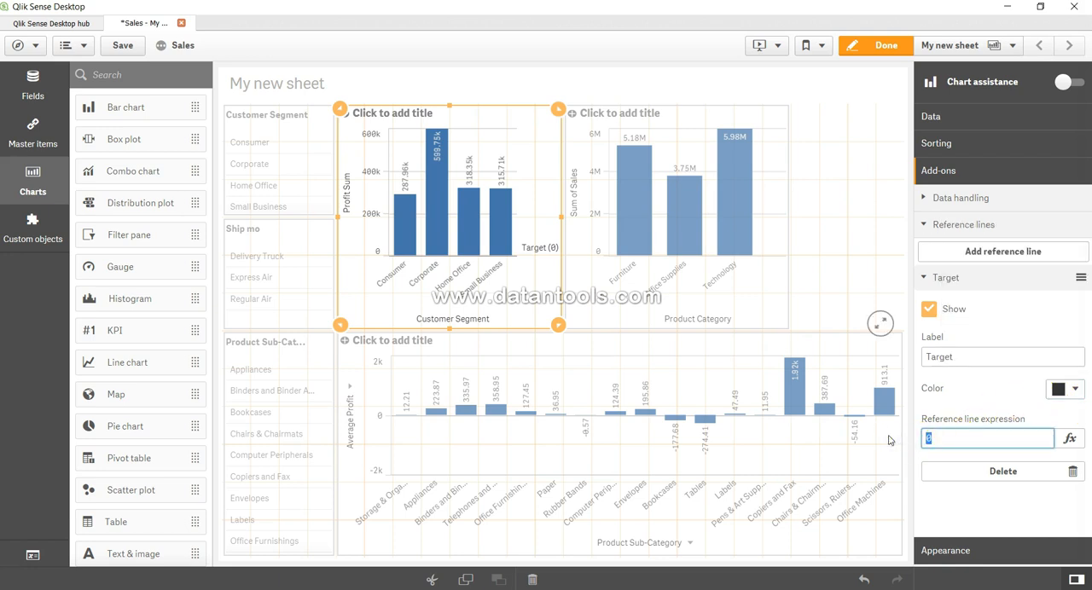
mouse_move(990, 406)
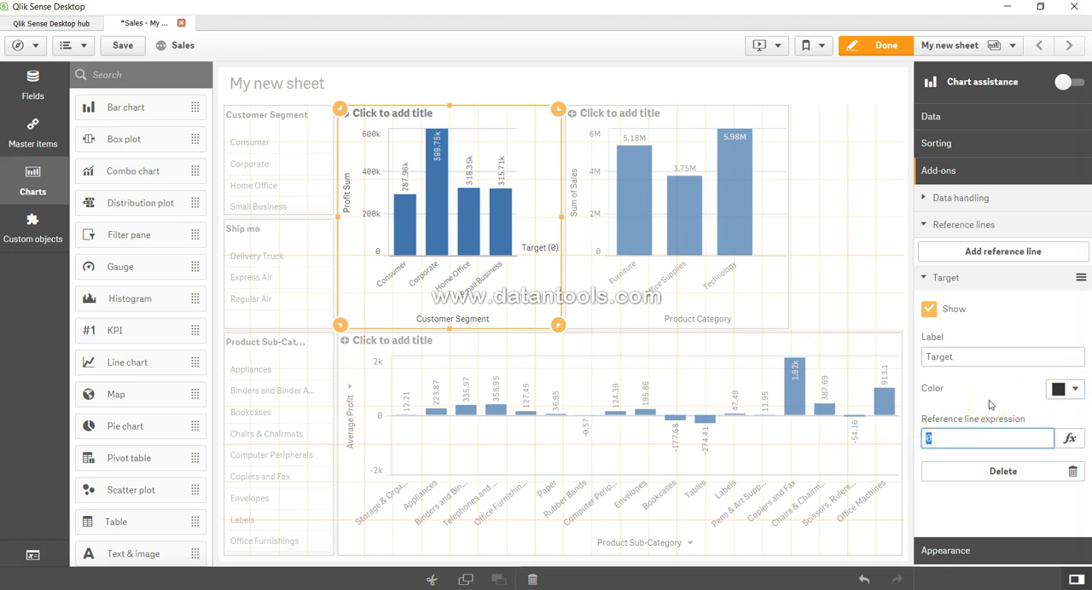
text(350000)
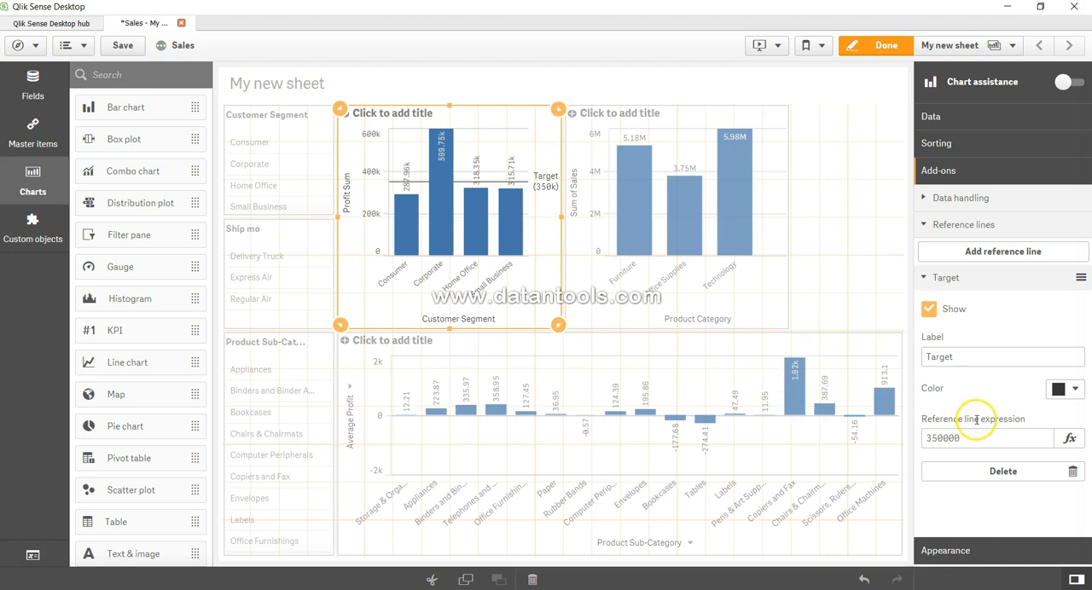
mouse_move(775, 261)
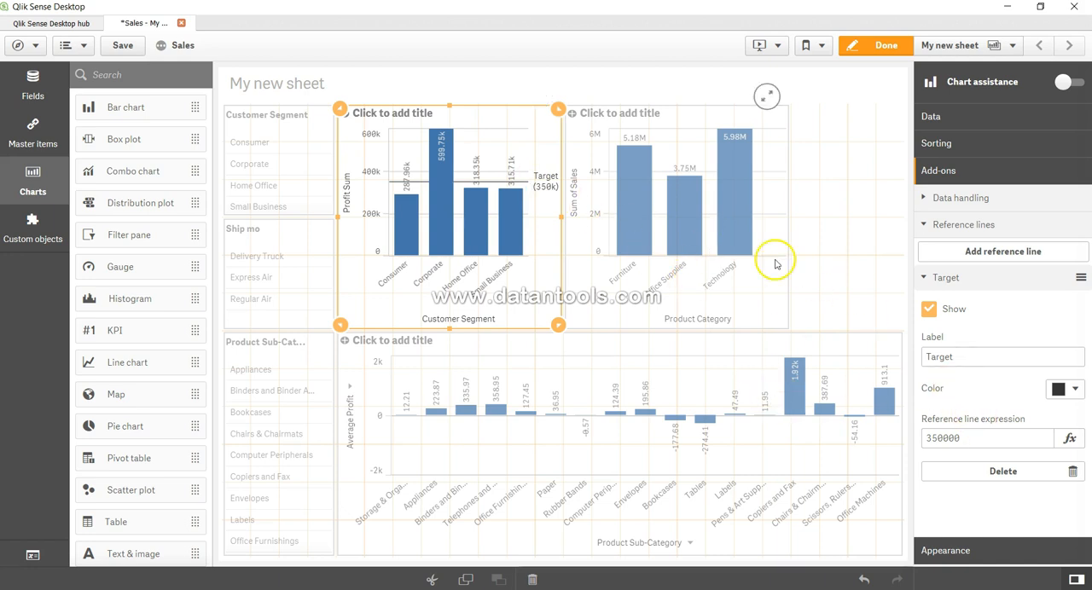
- Add a 'Target' reference line at 4000000 to the Product Category sales chart
click(1002, 251)
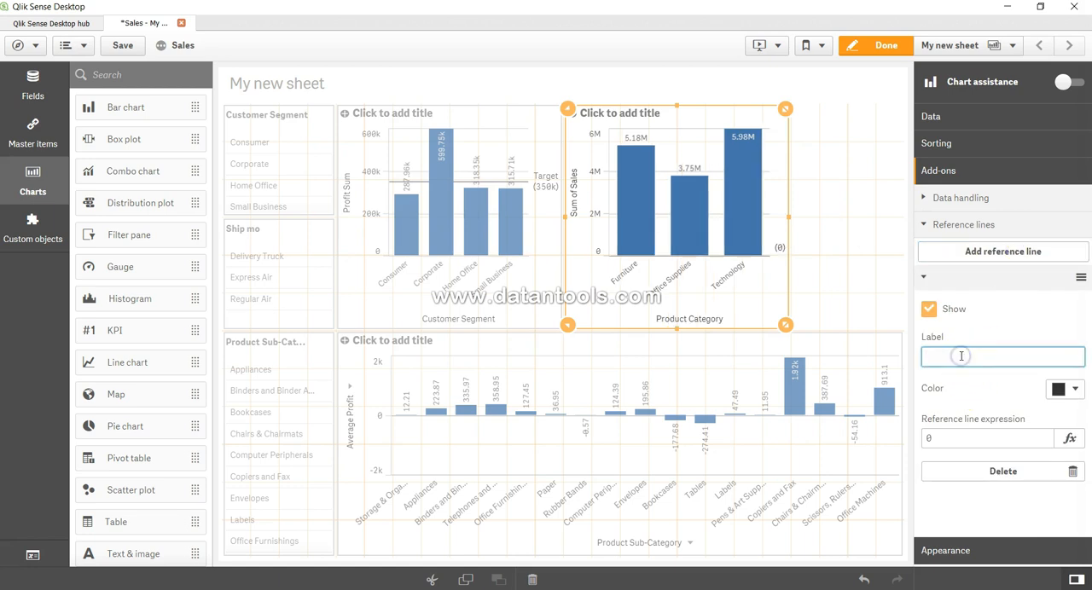
text(Target)
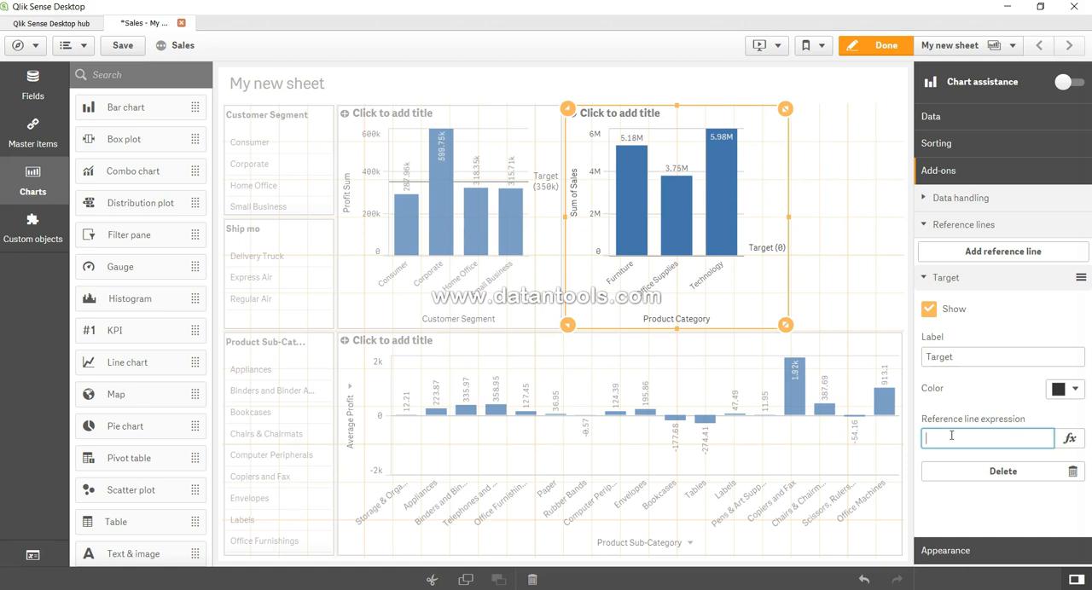
text(40000000)
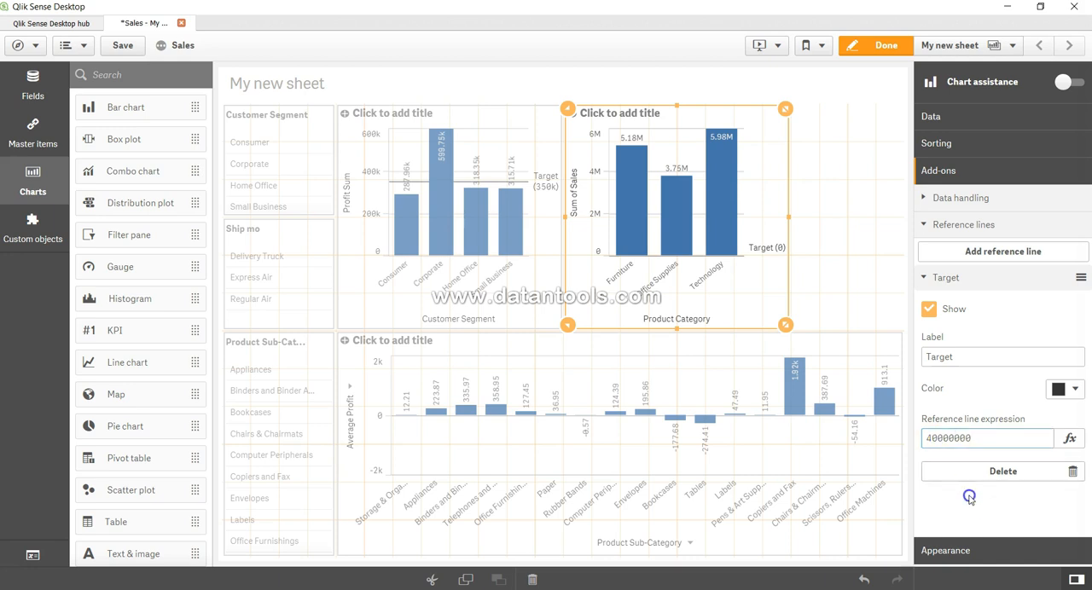
click(985, 437)
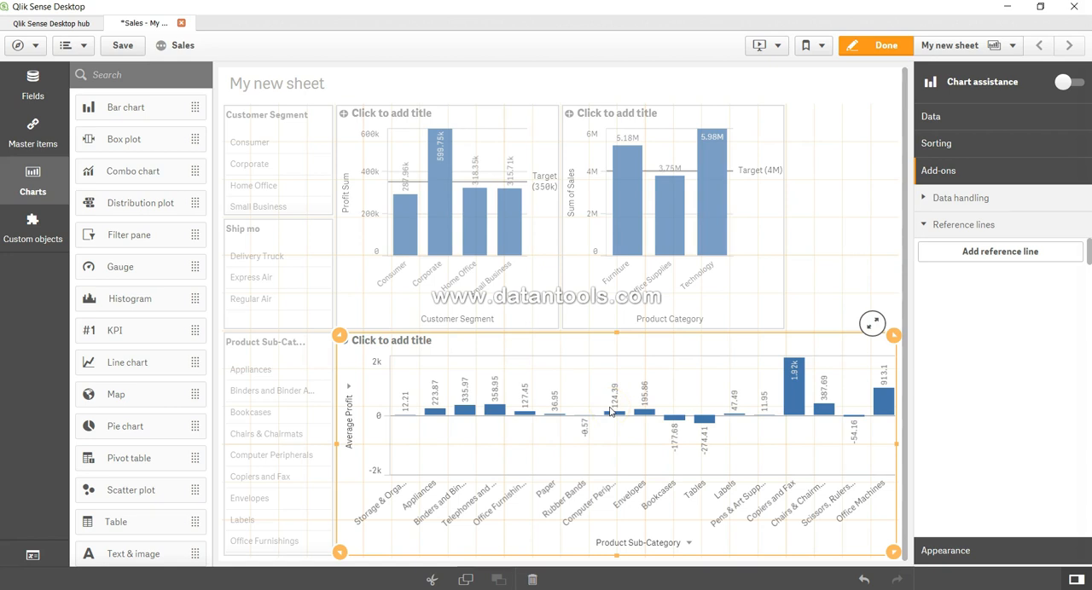
mouse_move(699, 307)
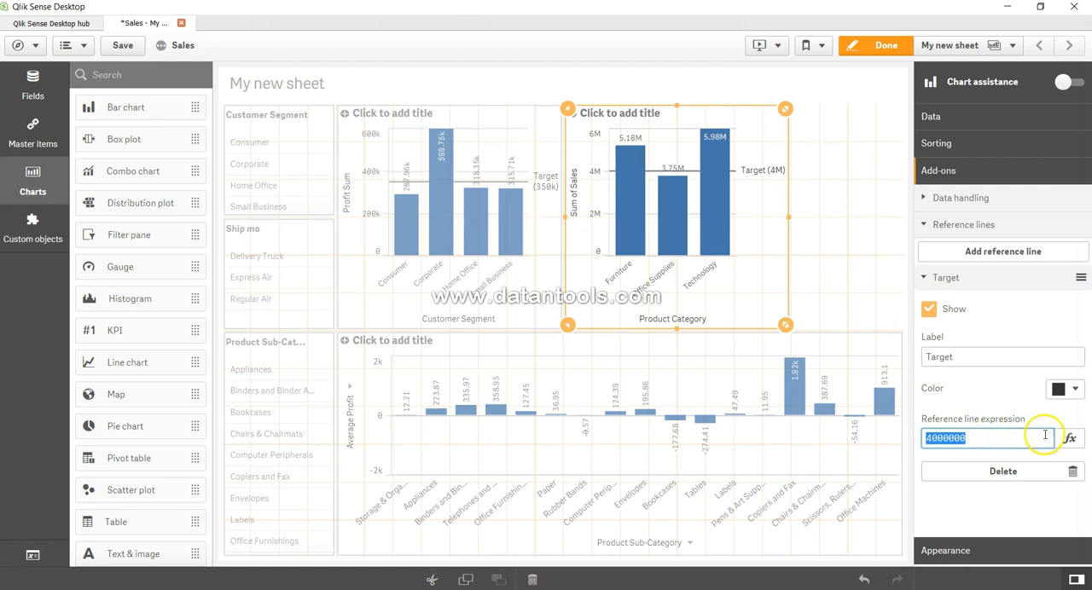
- Replace the sales chart's Target line value with the expression Avg(Profit), showing 181.18
click(1069, 437)
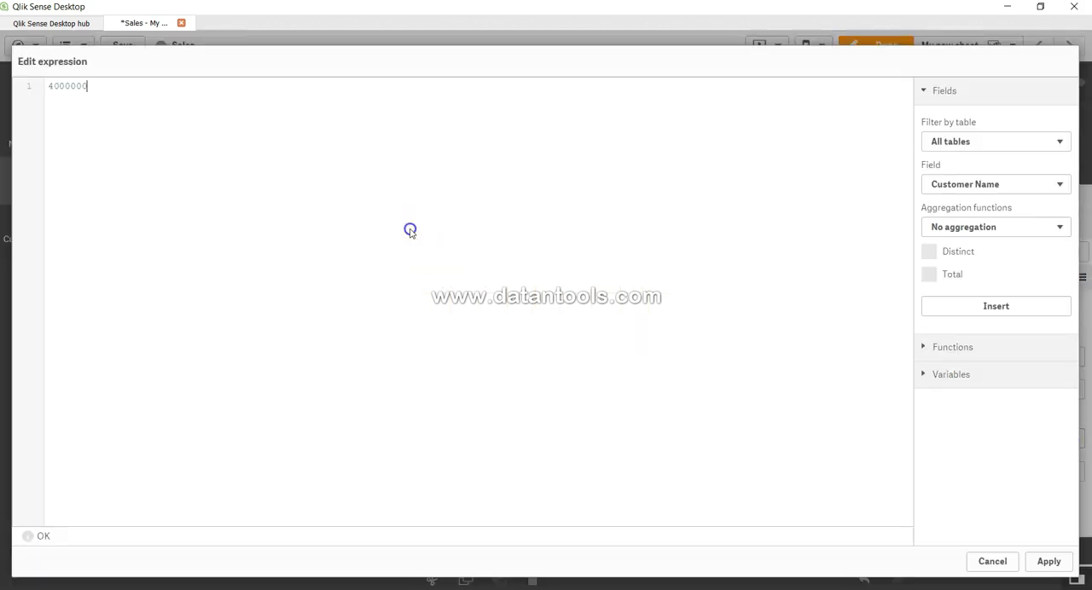
text(Av)
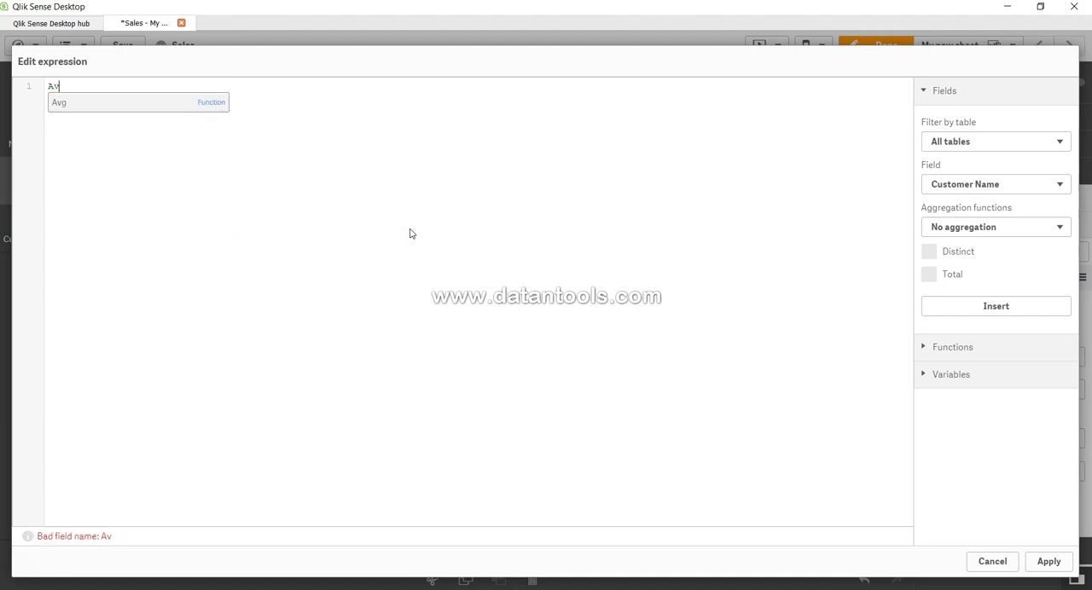
click(59, 102)
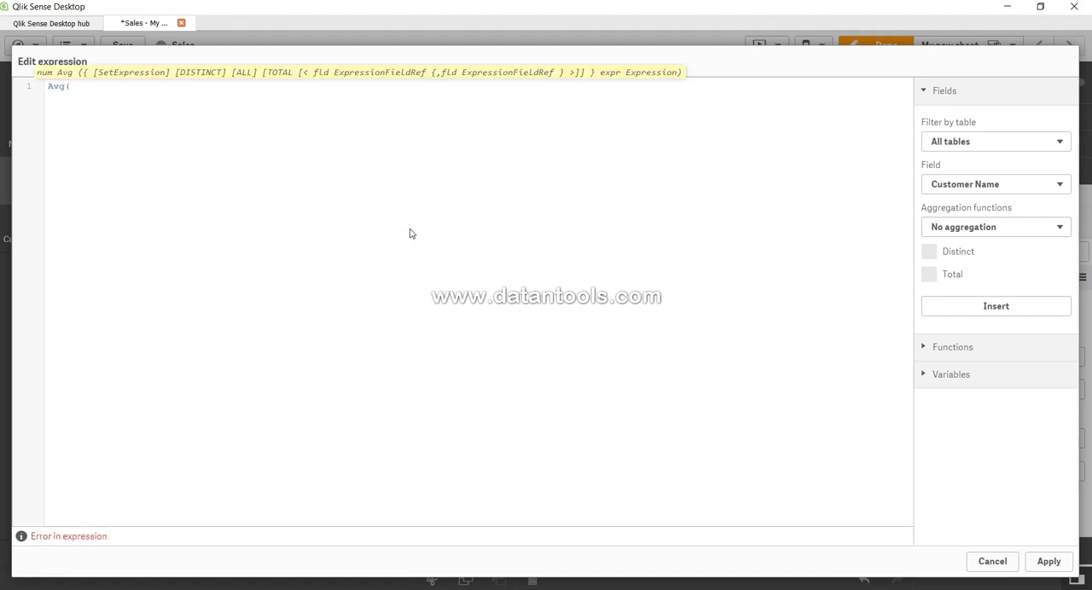
text(Profit))
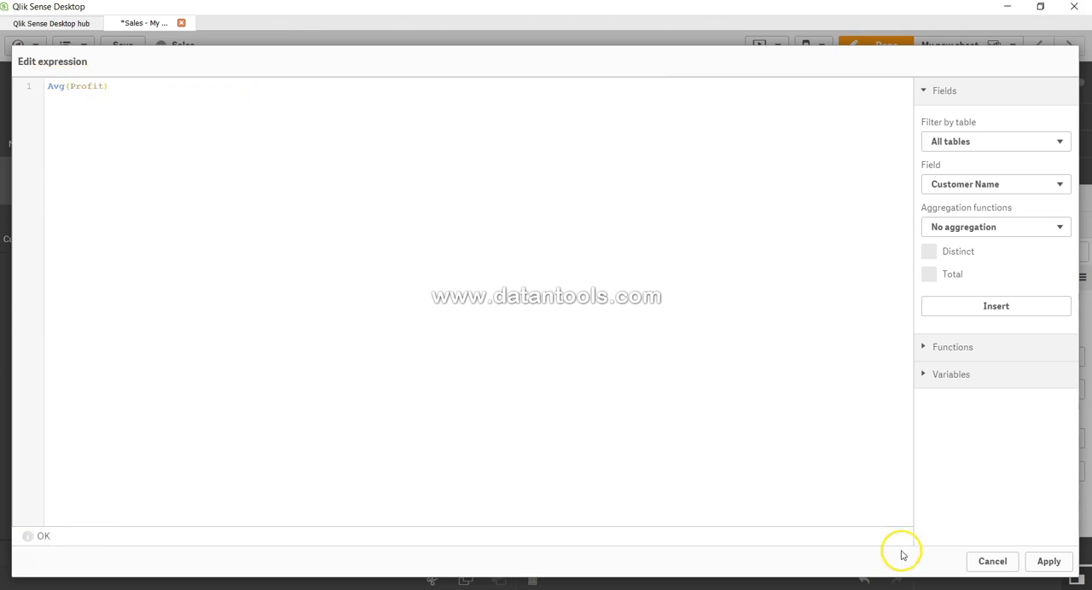
click(1049, 561)
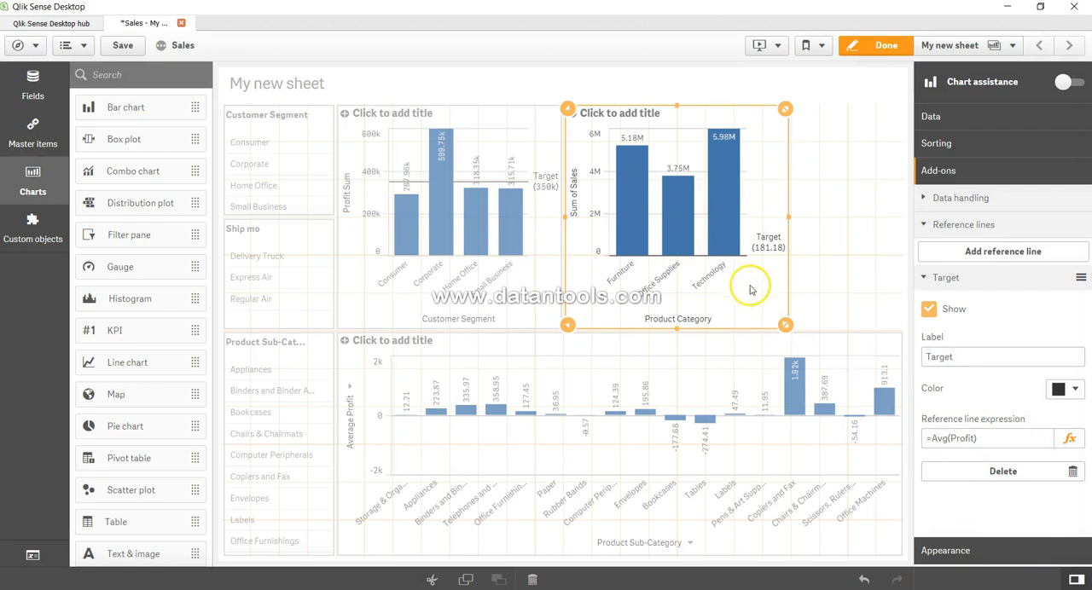
mouse_move(749, 254)
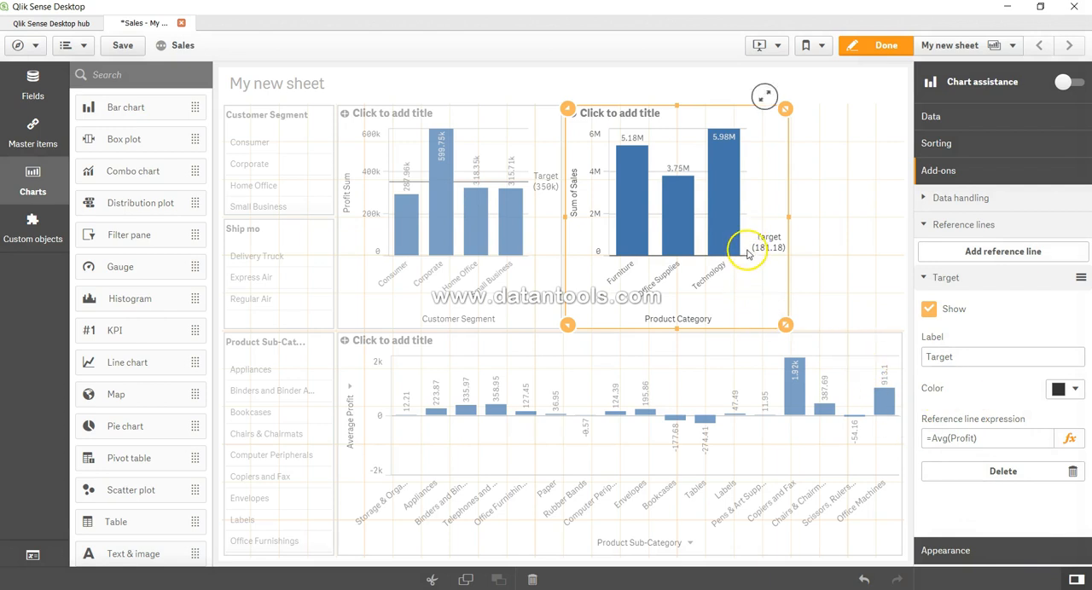
mouse_move(709, 248)
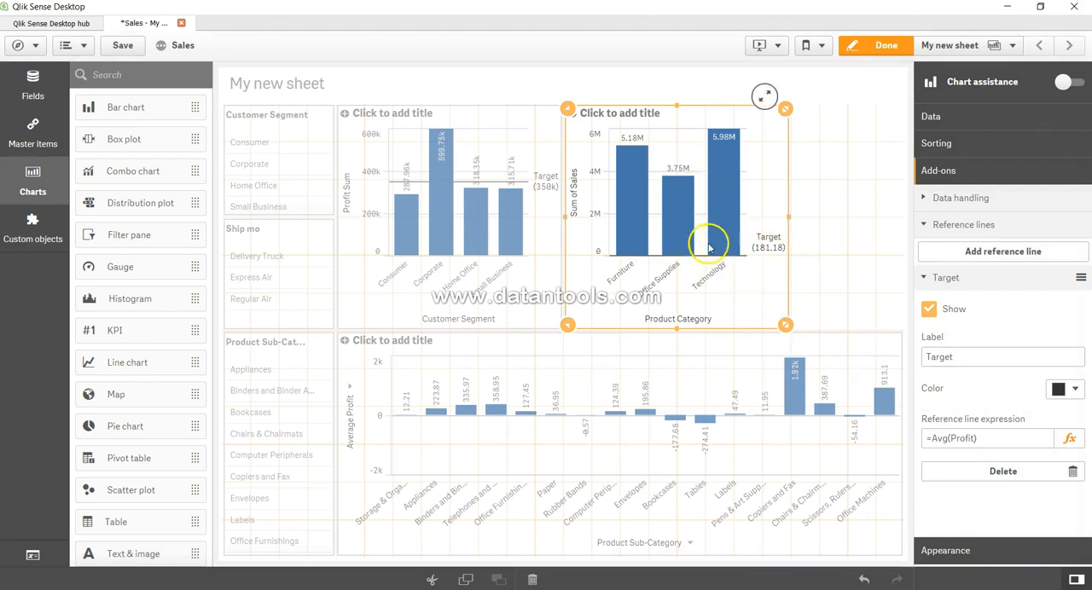
mouse_move(758, 260)
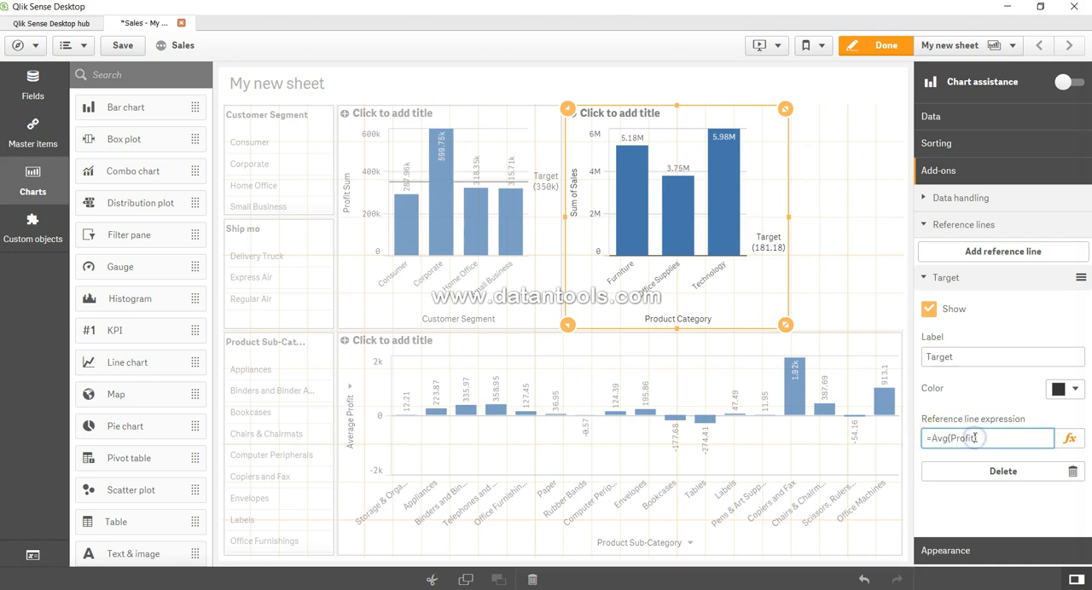
mouse_move(665, 256)
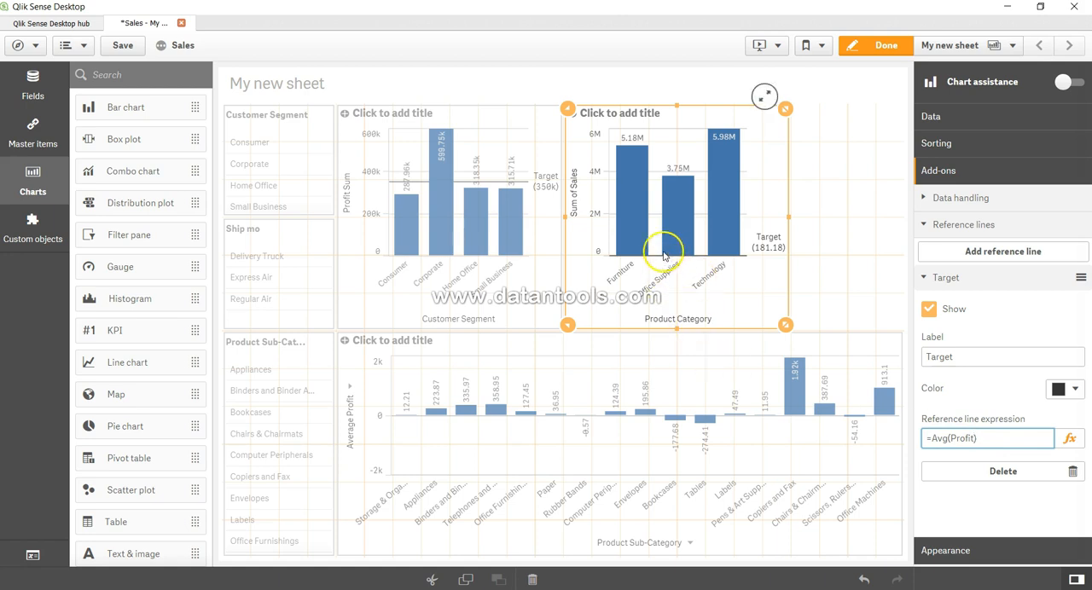
mouse_move(683, 234)
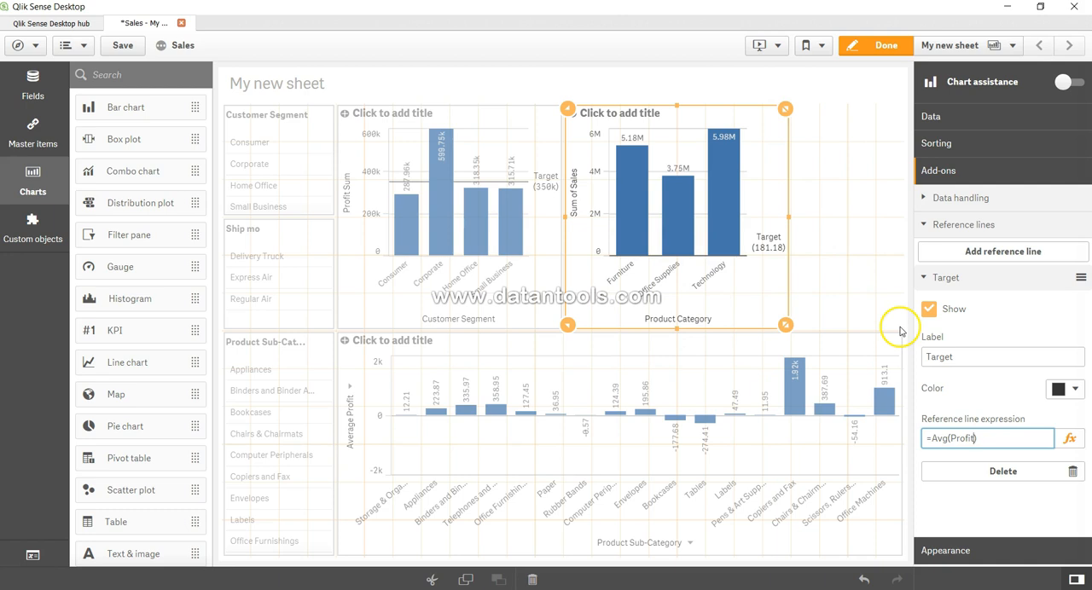
mouse_move(433, 209)
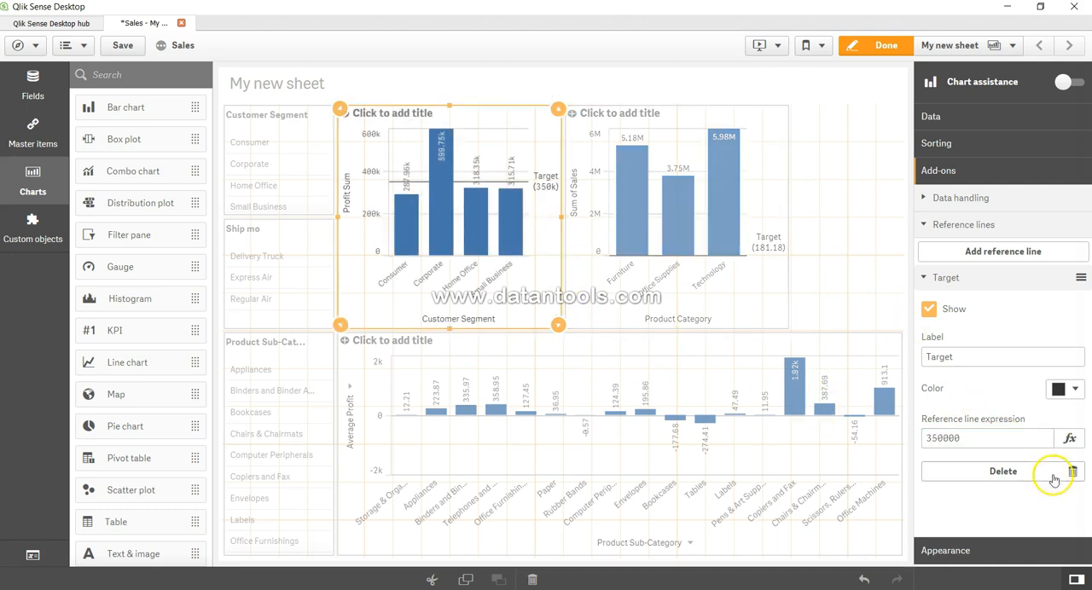
- Replace the profit chart's 350000 Target value with =Avg(Sales), showing 1.78k
triple_click(987, 438)
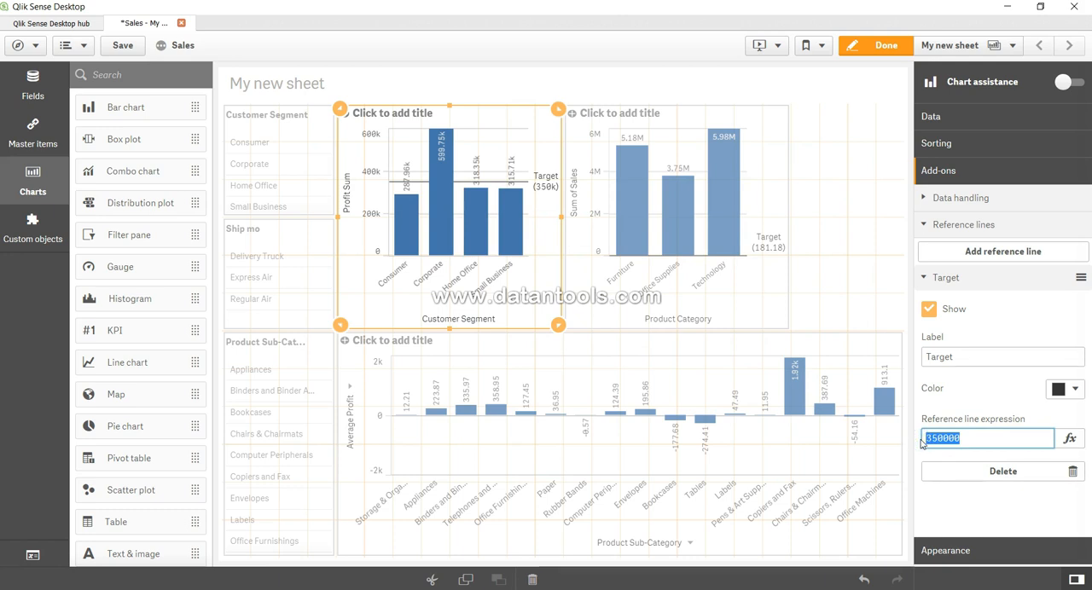
text(Avg(S)
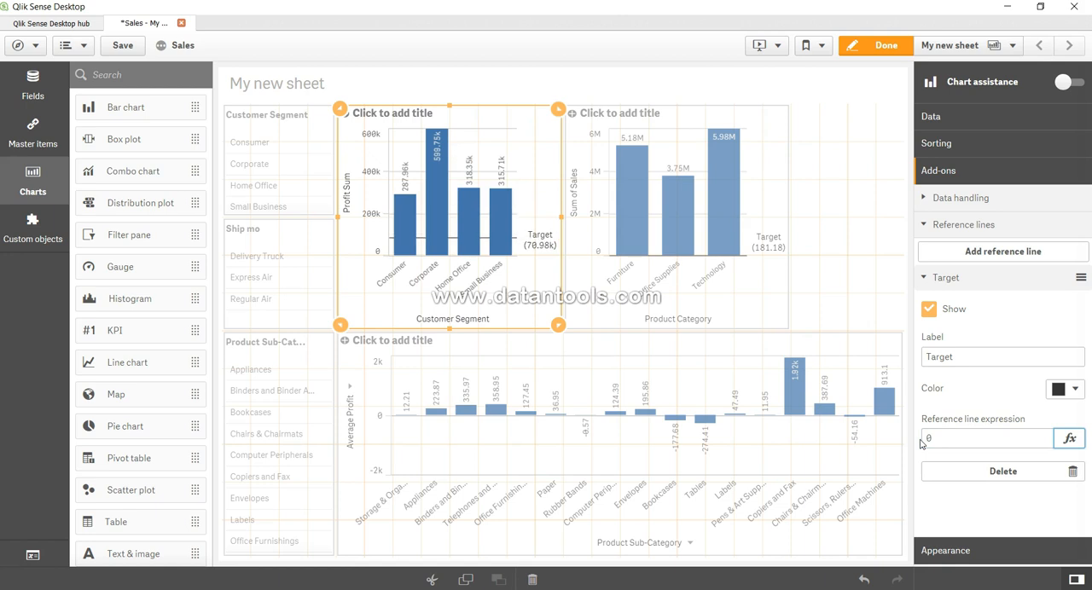
click(1067, 439)
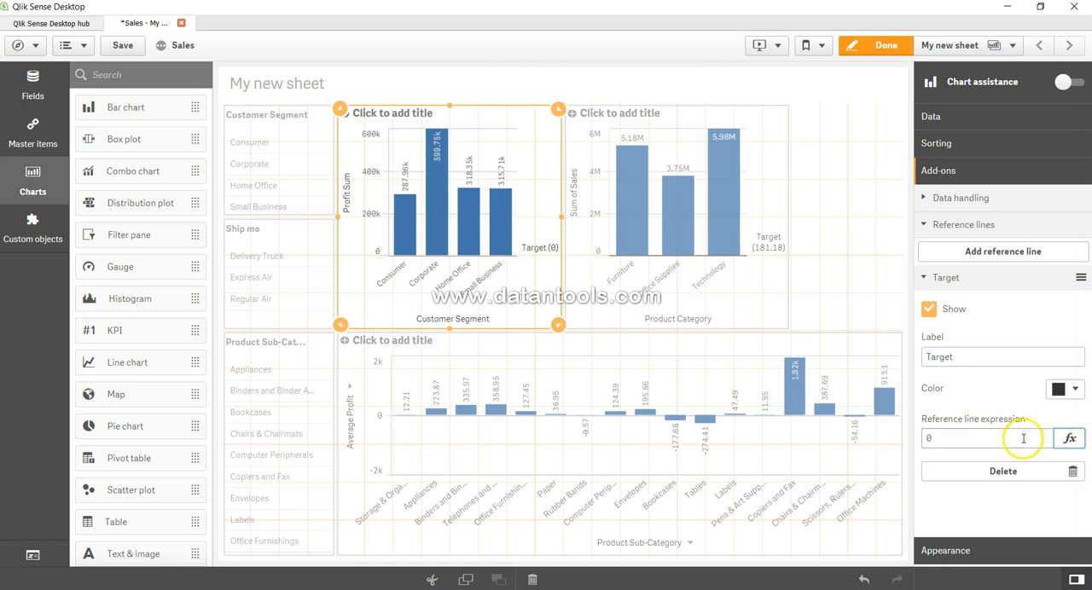
click(1068, 438)
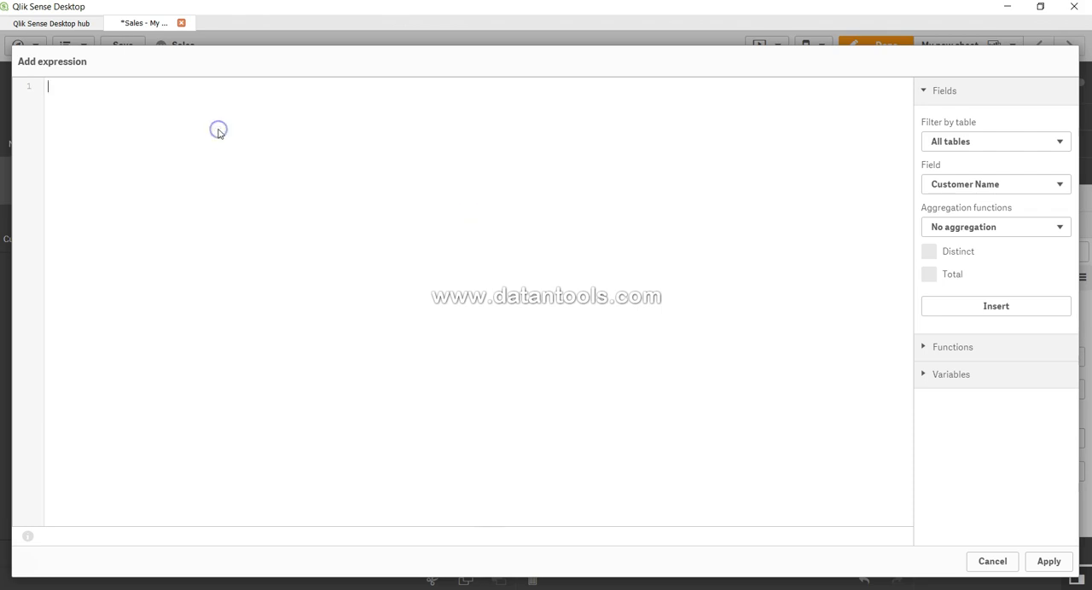
text(Sum()
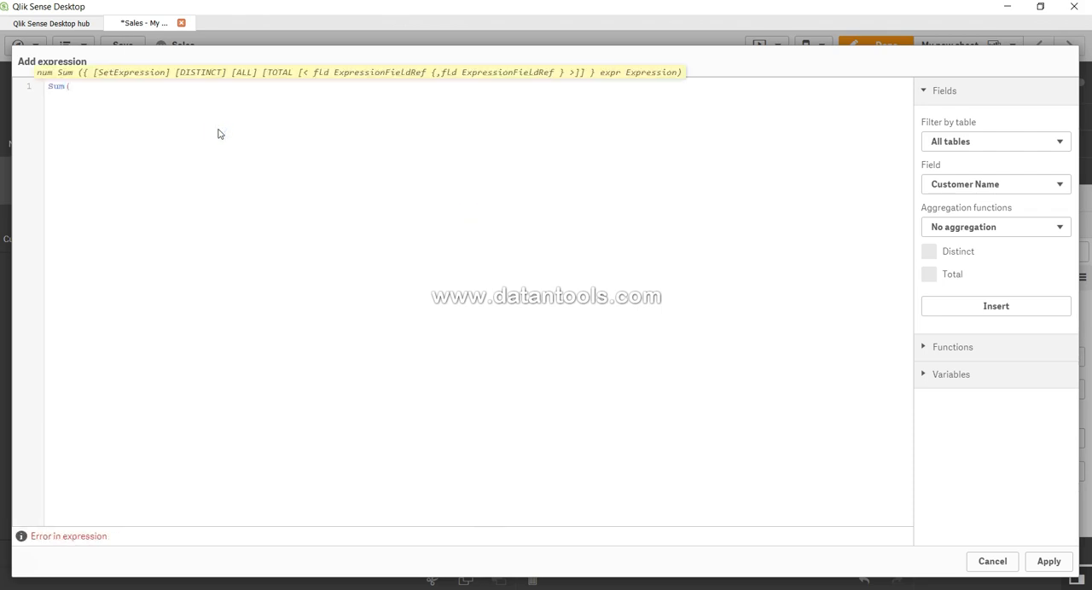
text(Avg)
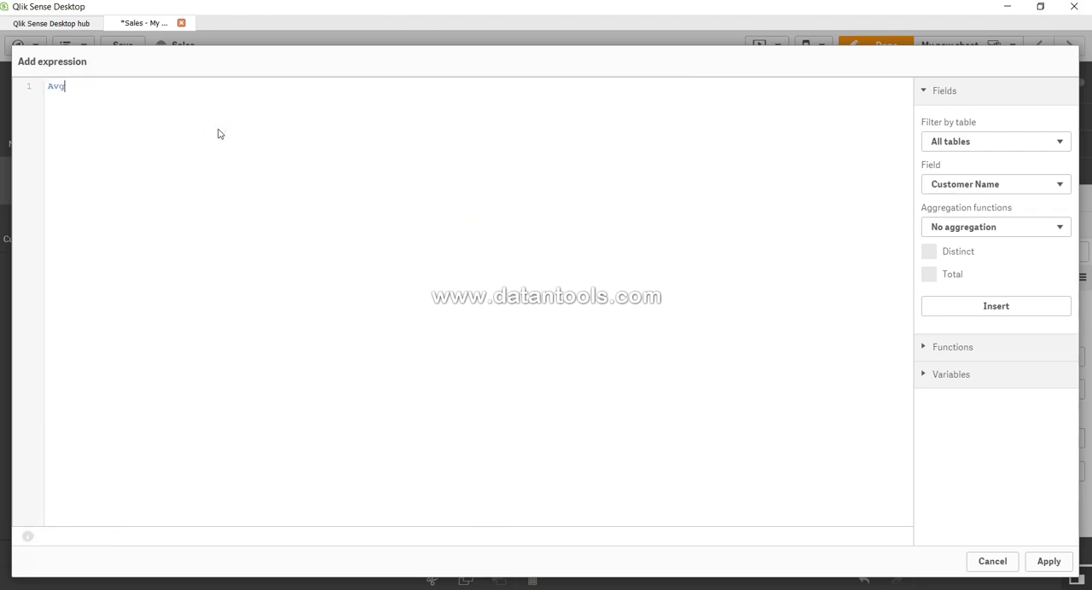
text((Sales)
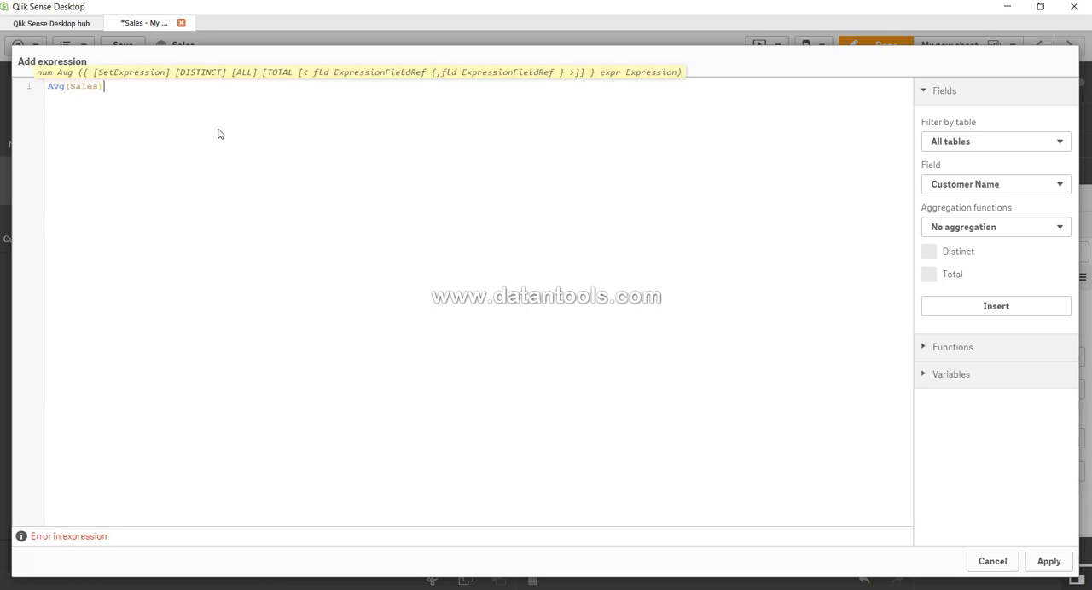
click(1049, 561)
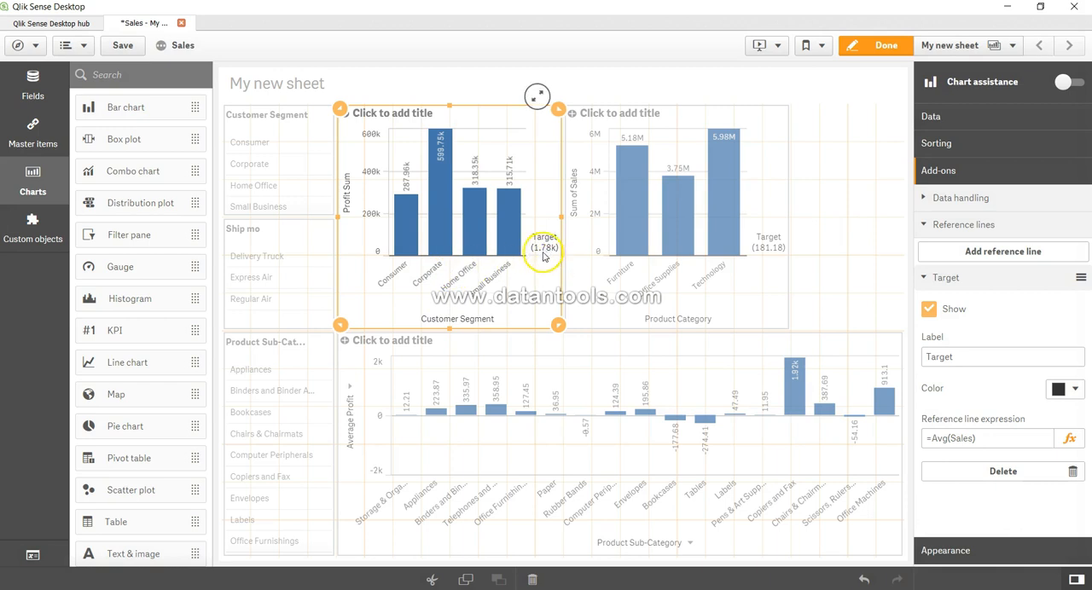
mouse_move(537, 262)
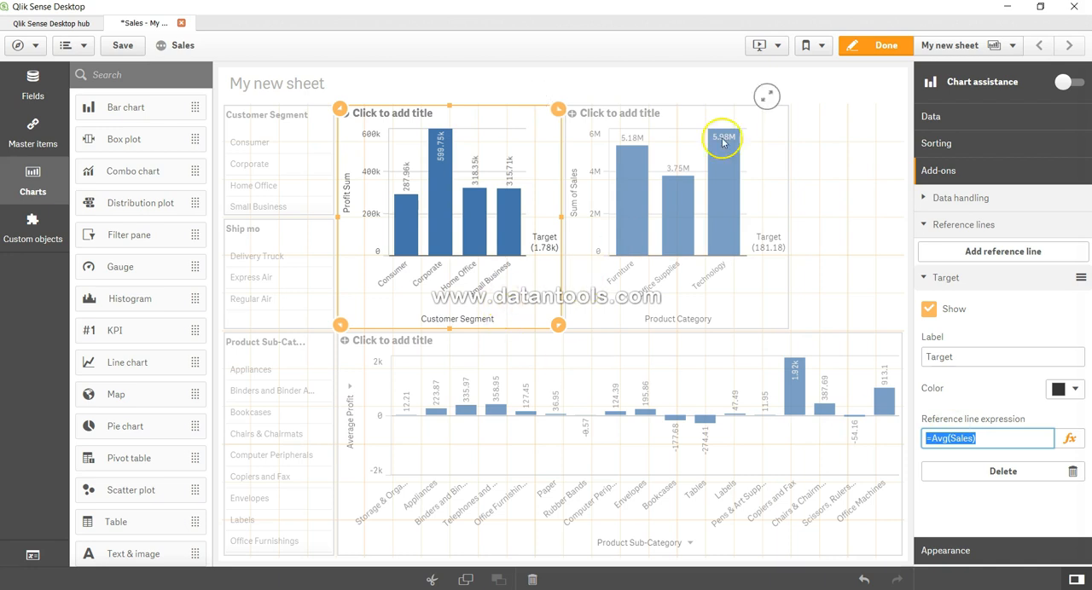
- Click Done to exit edit mode and view both charts' Target lines
click(887, 45)
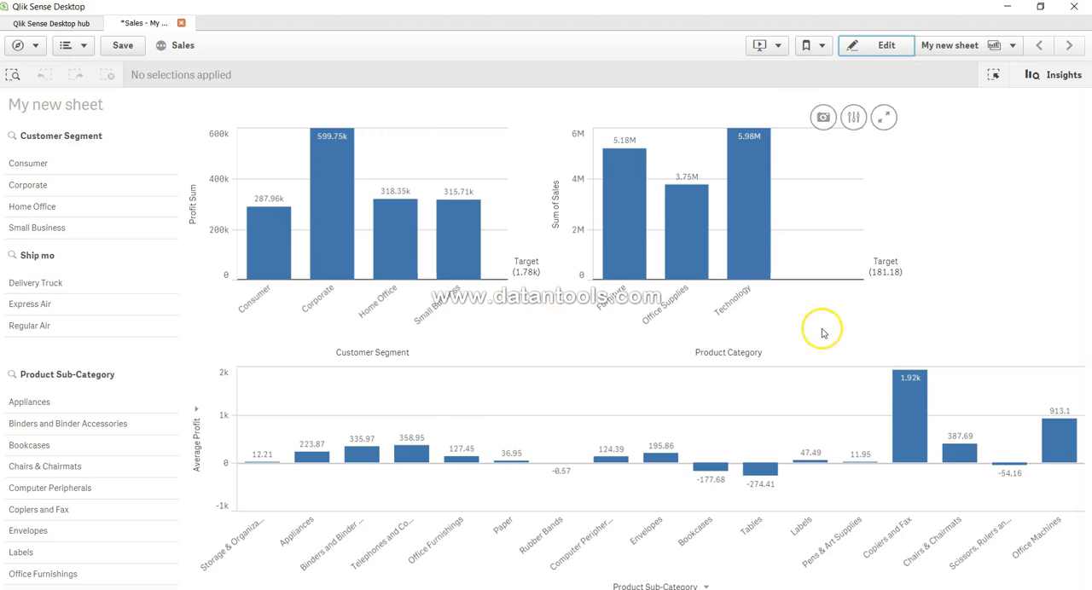
mouse_move(859, 283)
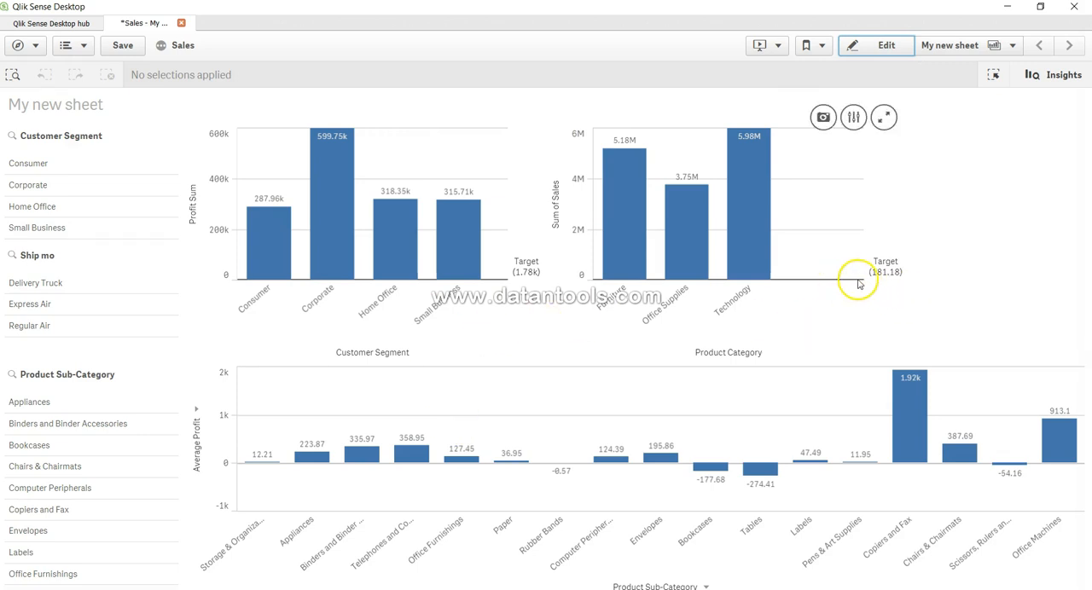
mouse_move(443, 286)
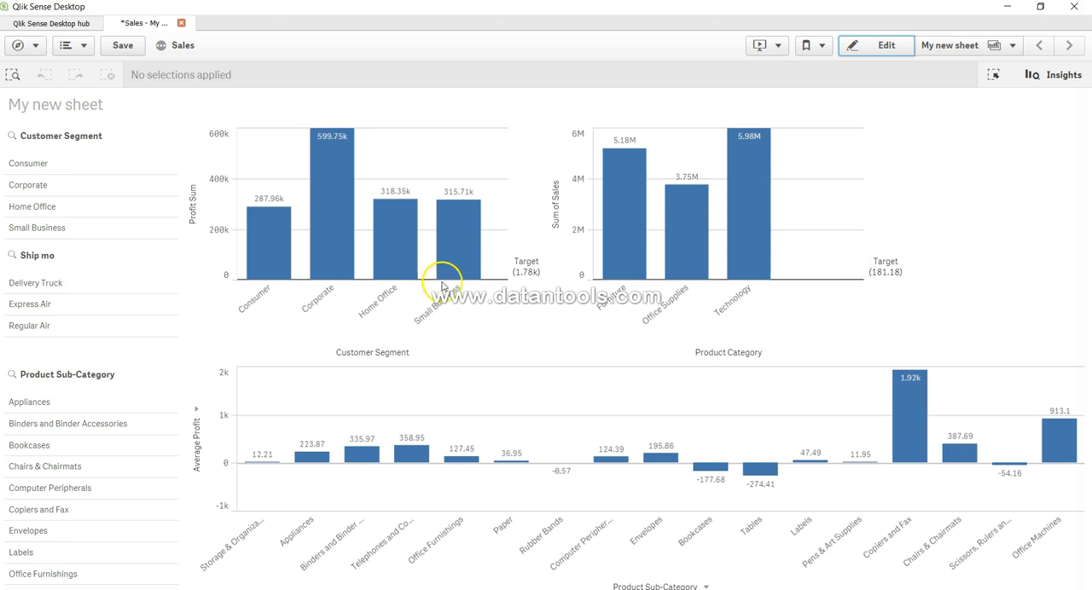
mouse_move(444, 285)
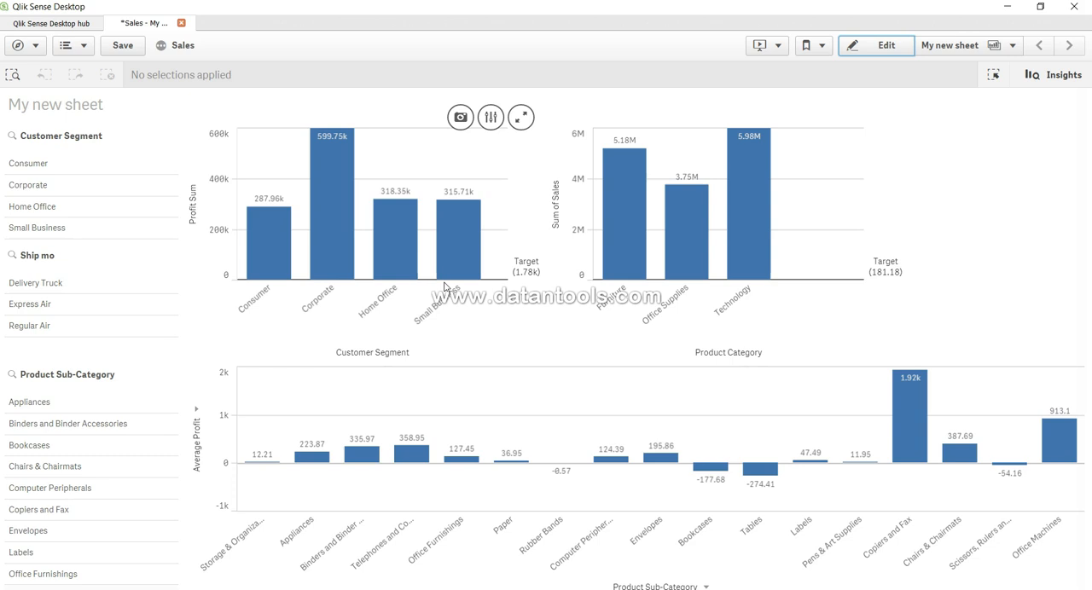
- Select Delivery Truck ship mode and Appliances sub-category, moving Targets to 4.58k and 361.38
click(36, 283)
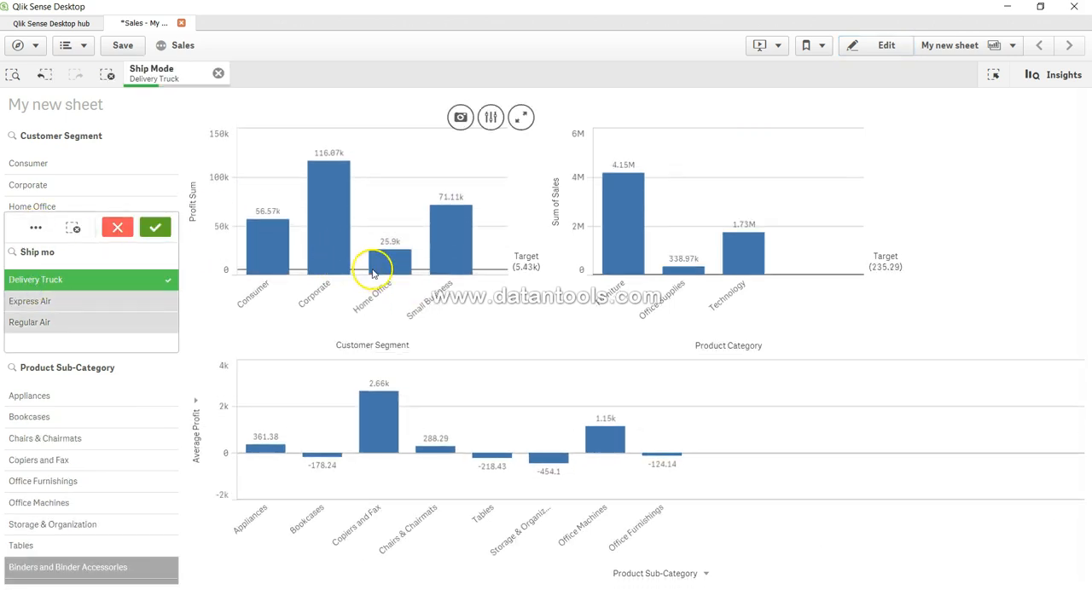
mouse_move(118, 403)
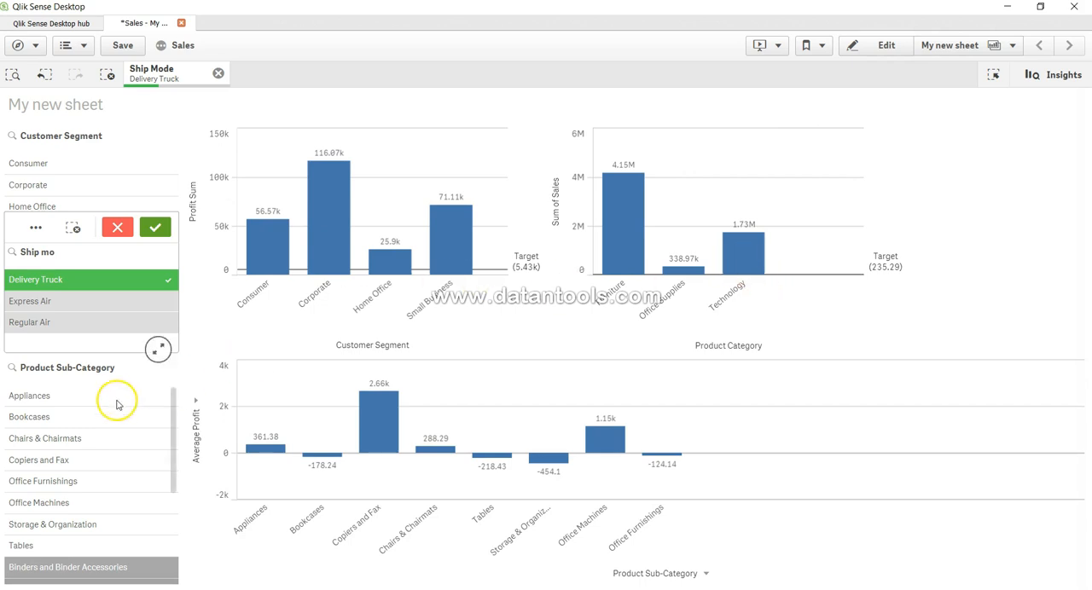
click(29, 395)
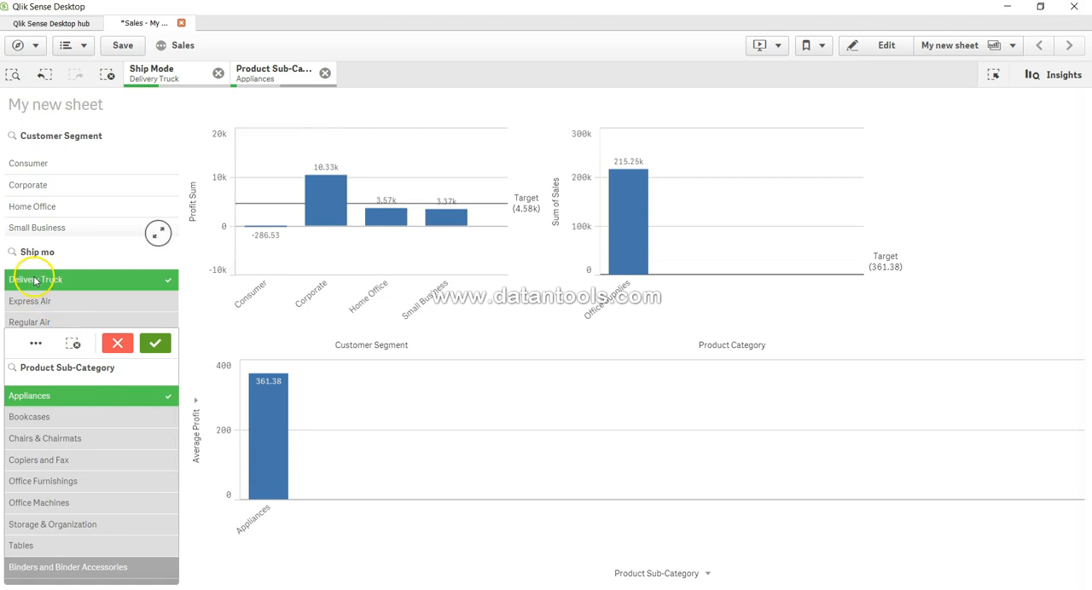
mouse_move(445, 220)
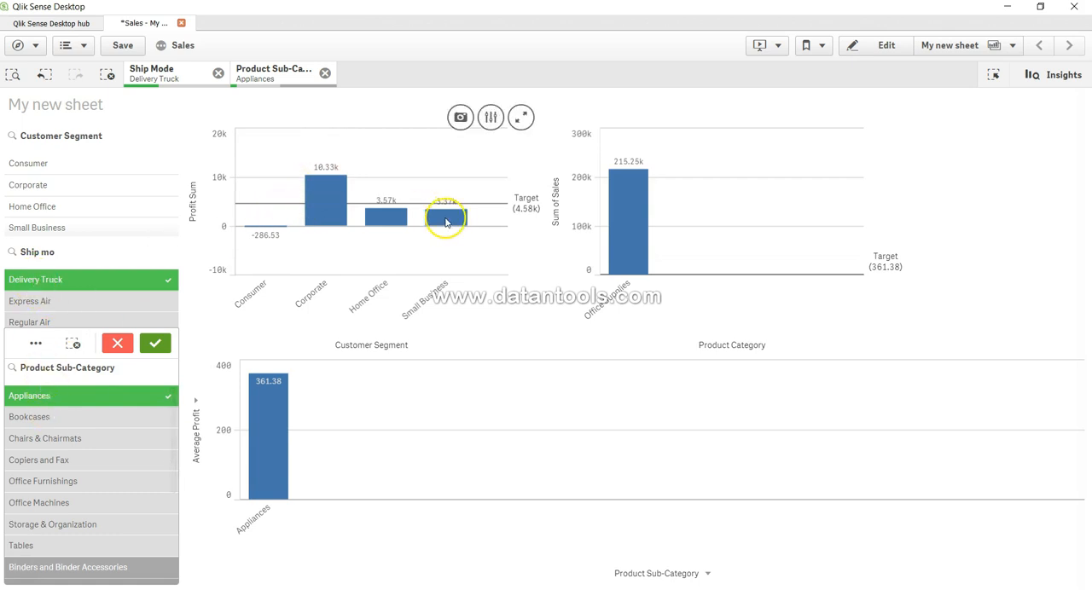
mouse_move(680, 269)
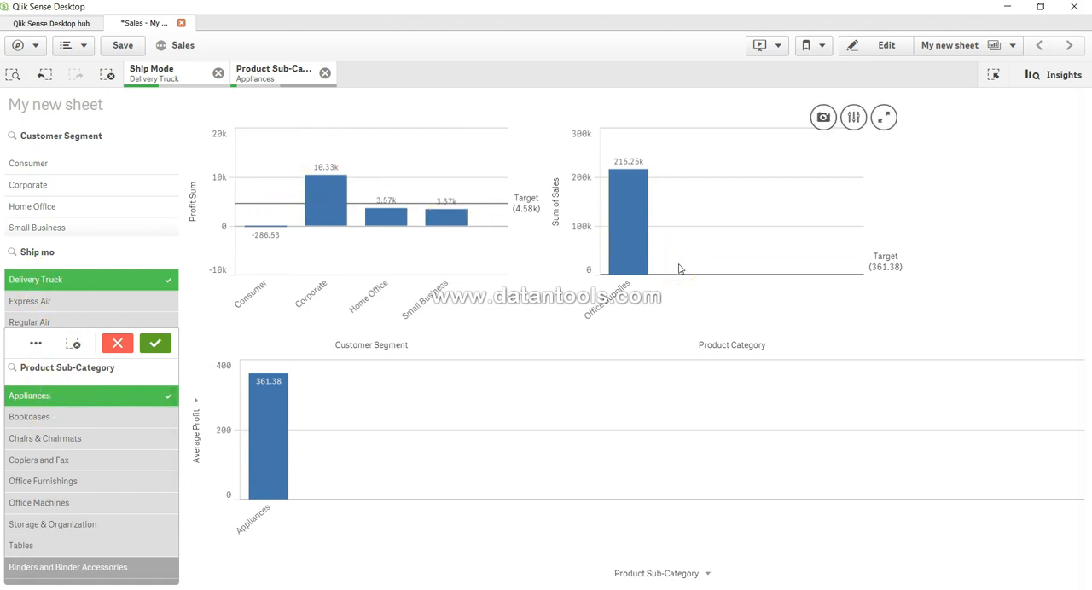